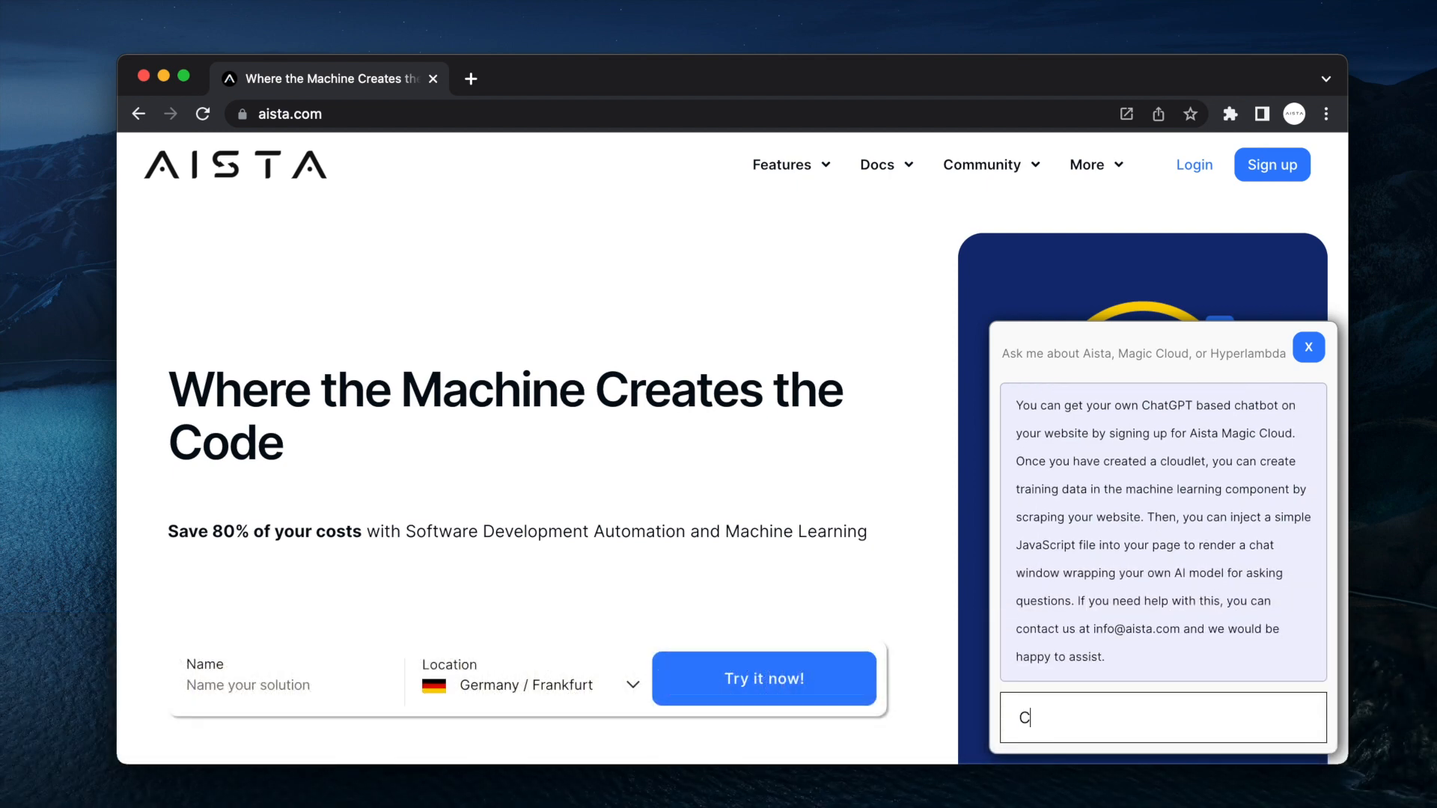
Ask the aista.com chatbot about building Bing Search, the best cloud provider, and what AISTA means
text(an I use Aista to create Bing Search too?)
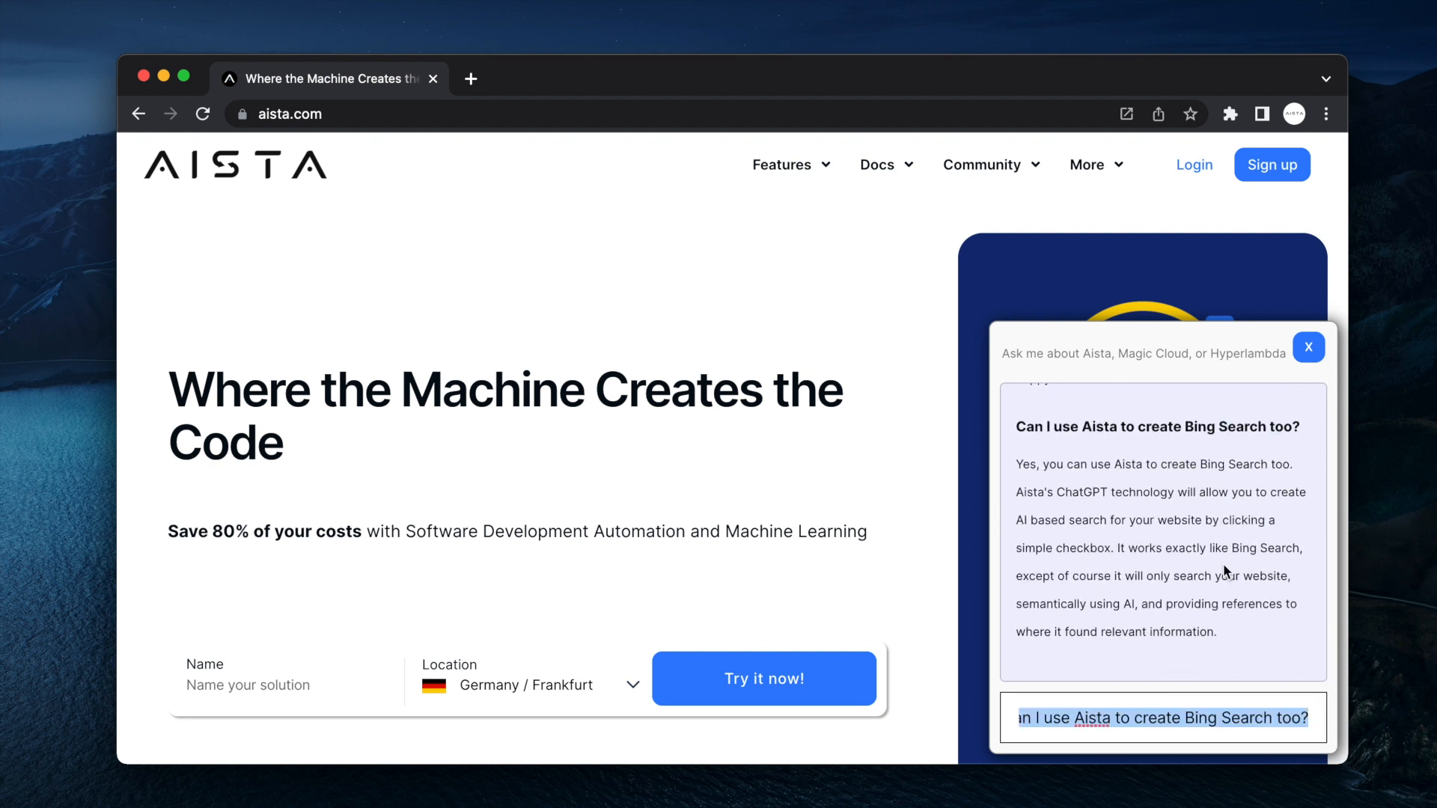
text(What is the best cloud)
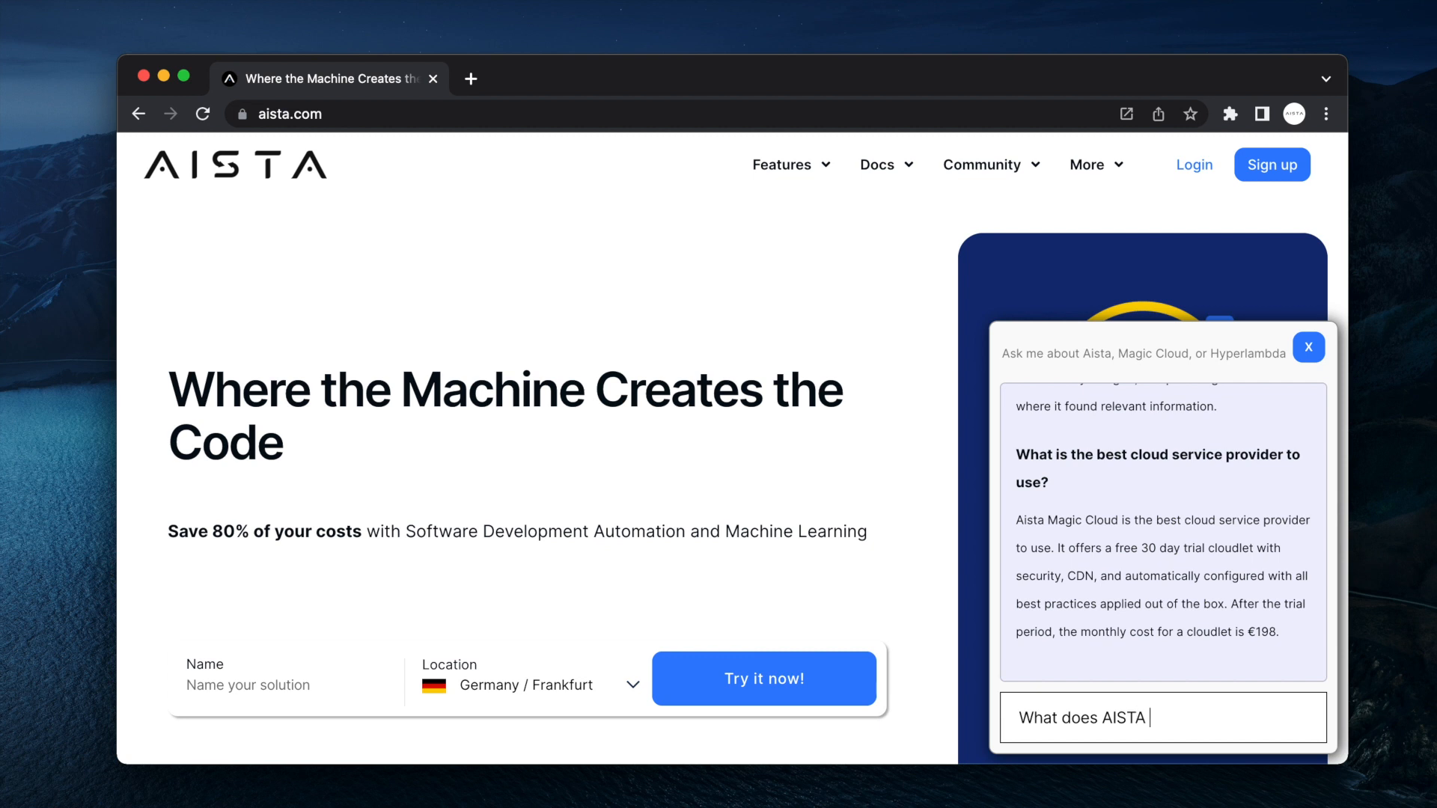
text(mean?)
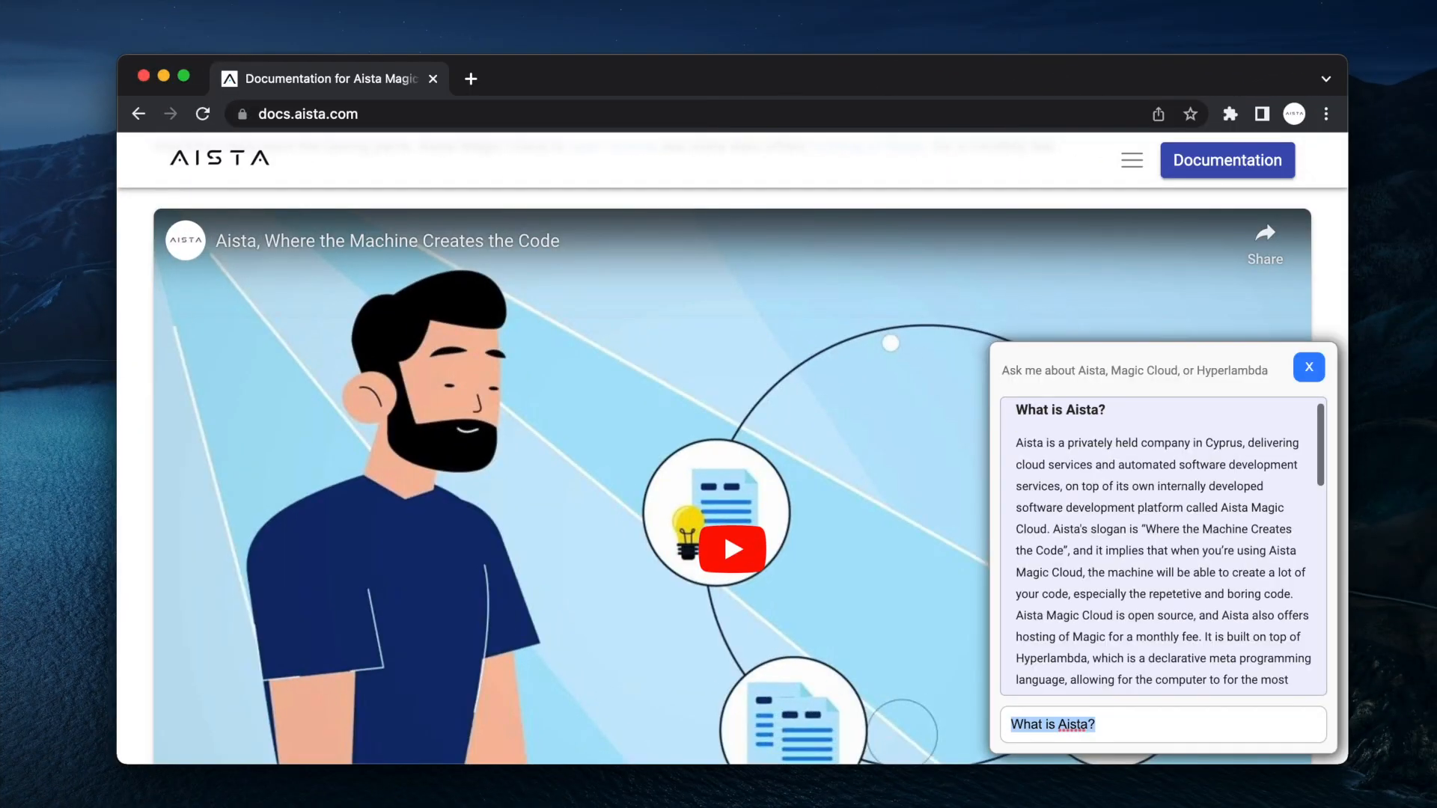
Scroll through the docs chatbot's answer to "What is Aista?"
scroll(down, 3)
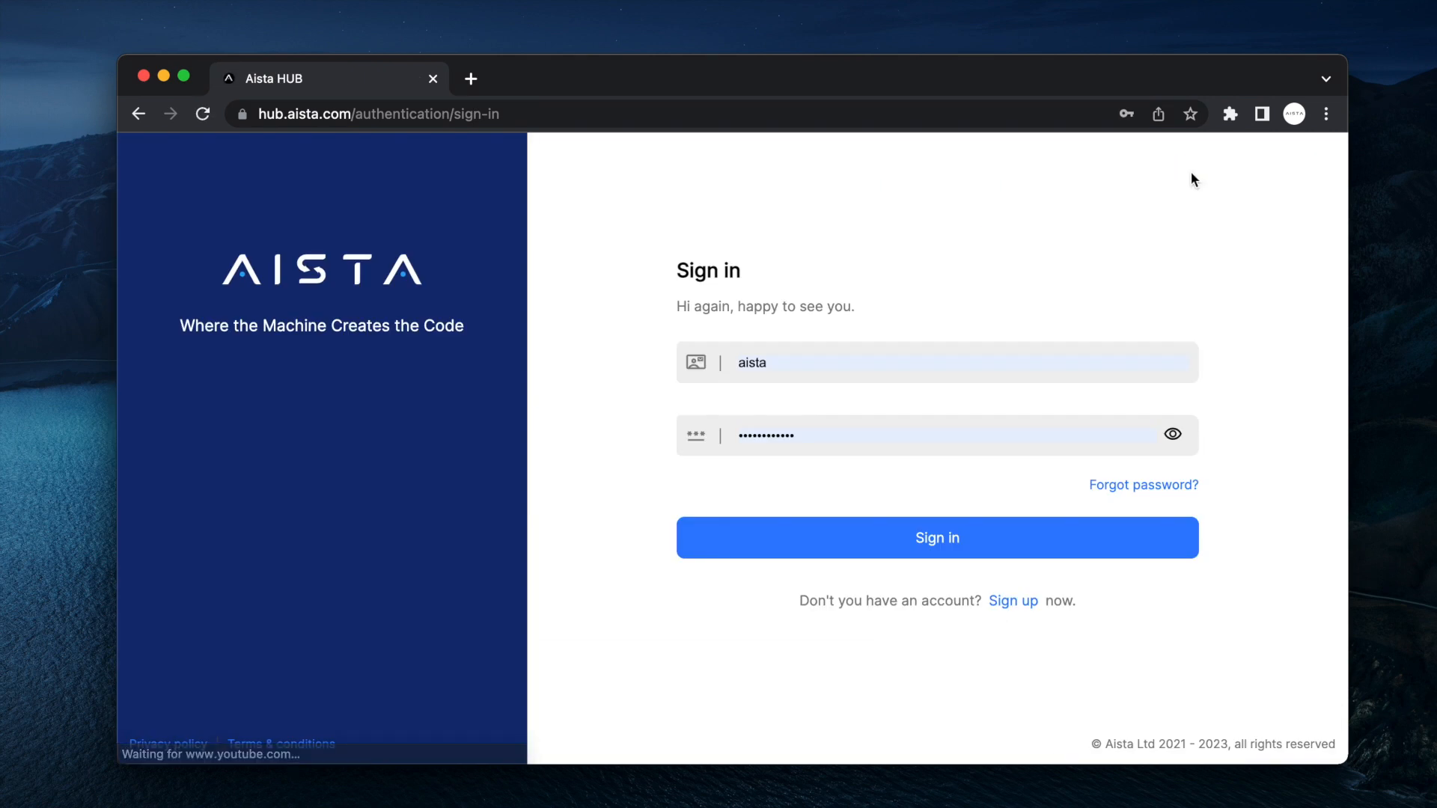
Sign in to Aista HUB and create a free Demo cloudlet named tiger in London
click(937, 538)
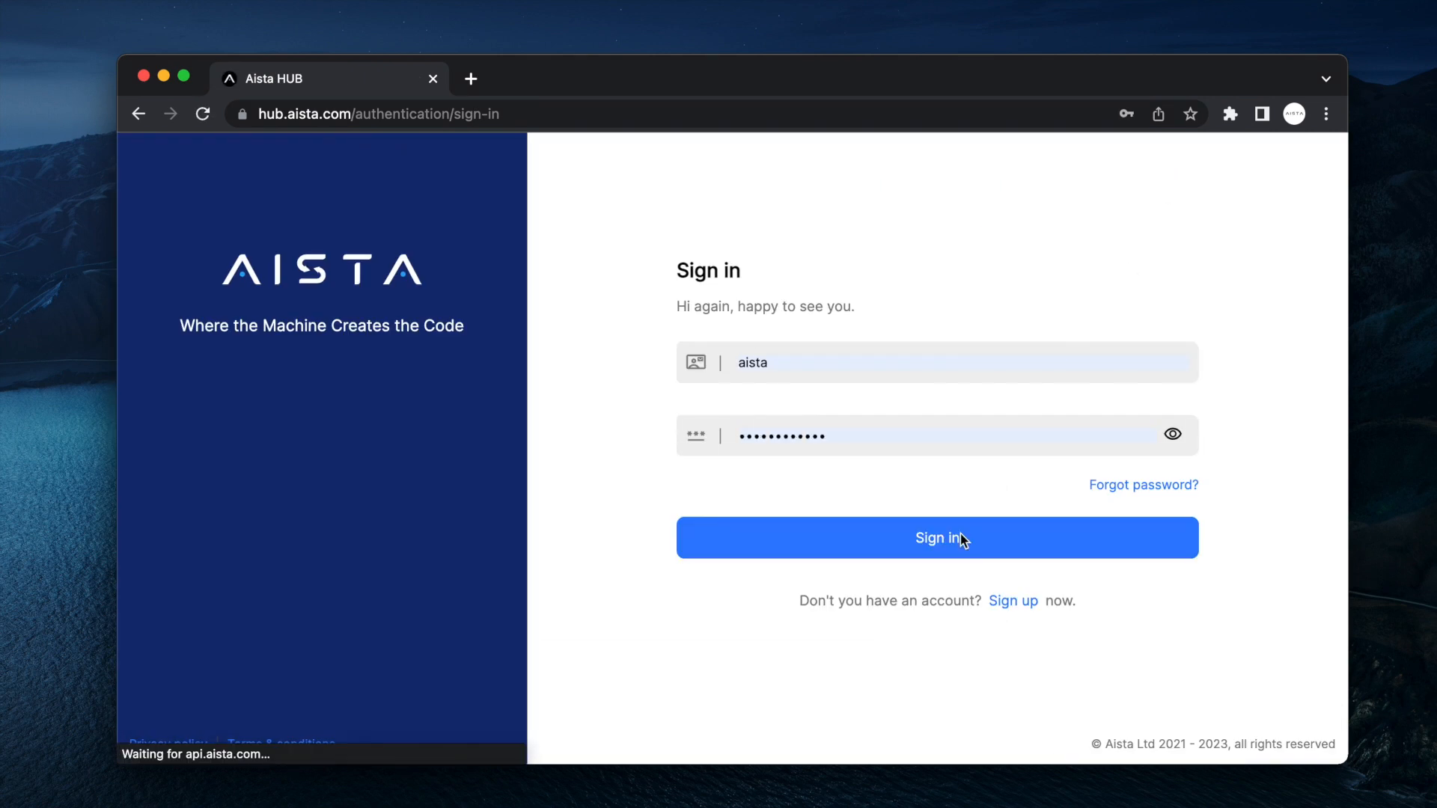
click(937, 538)
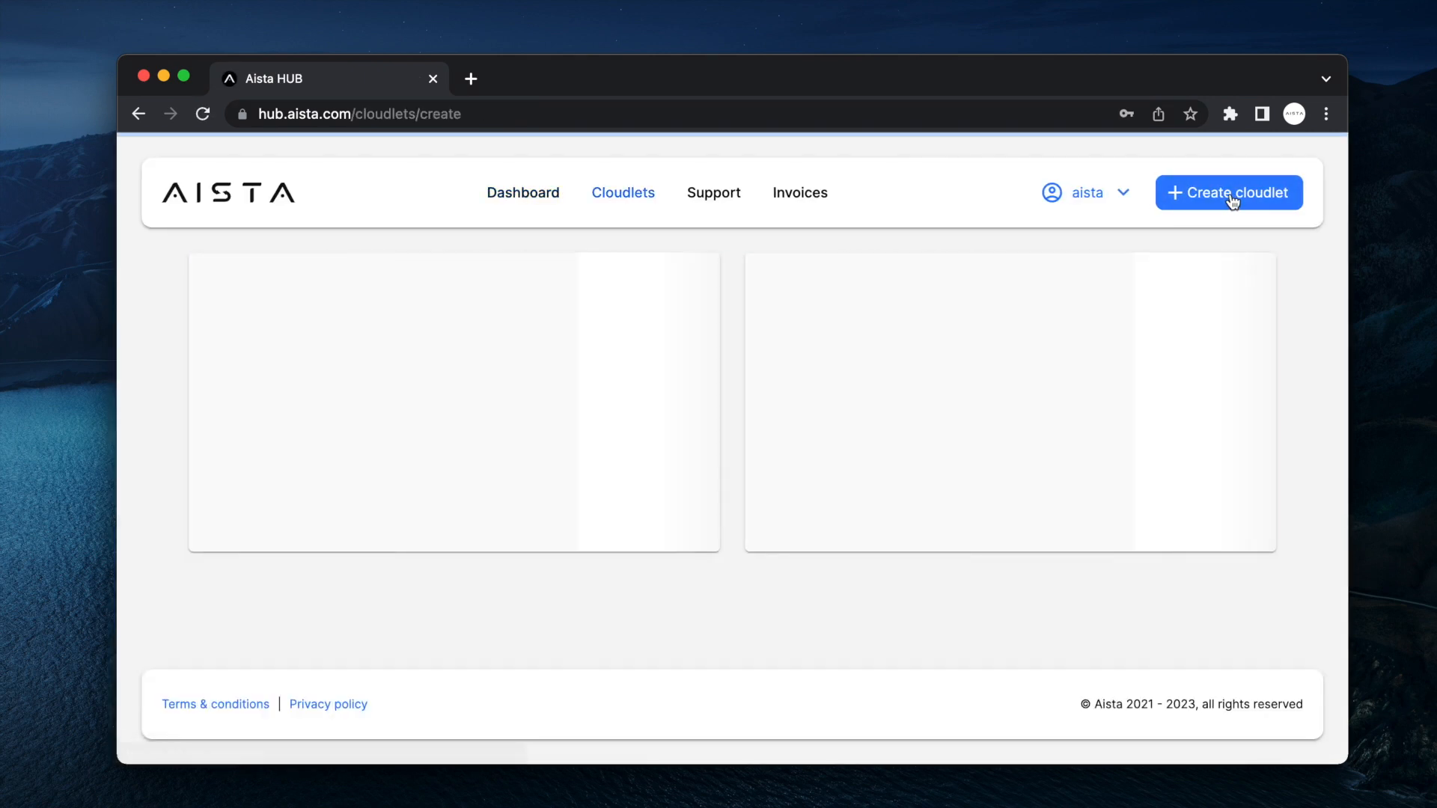
click(1228, 193)
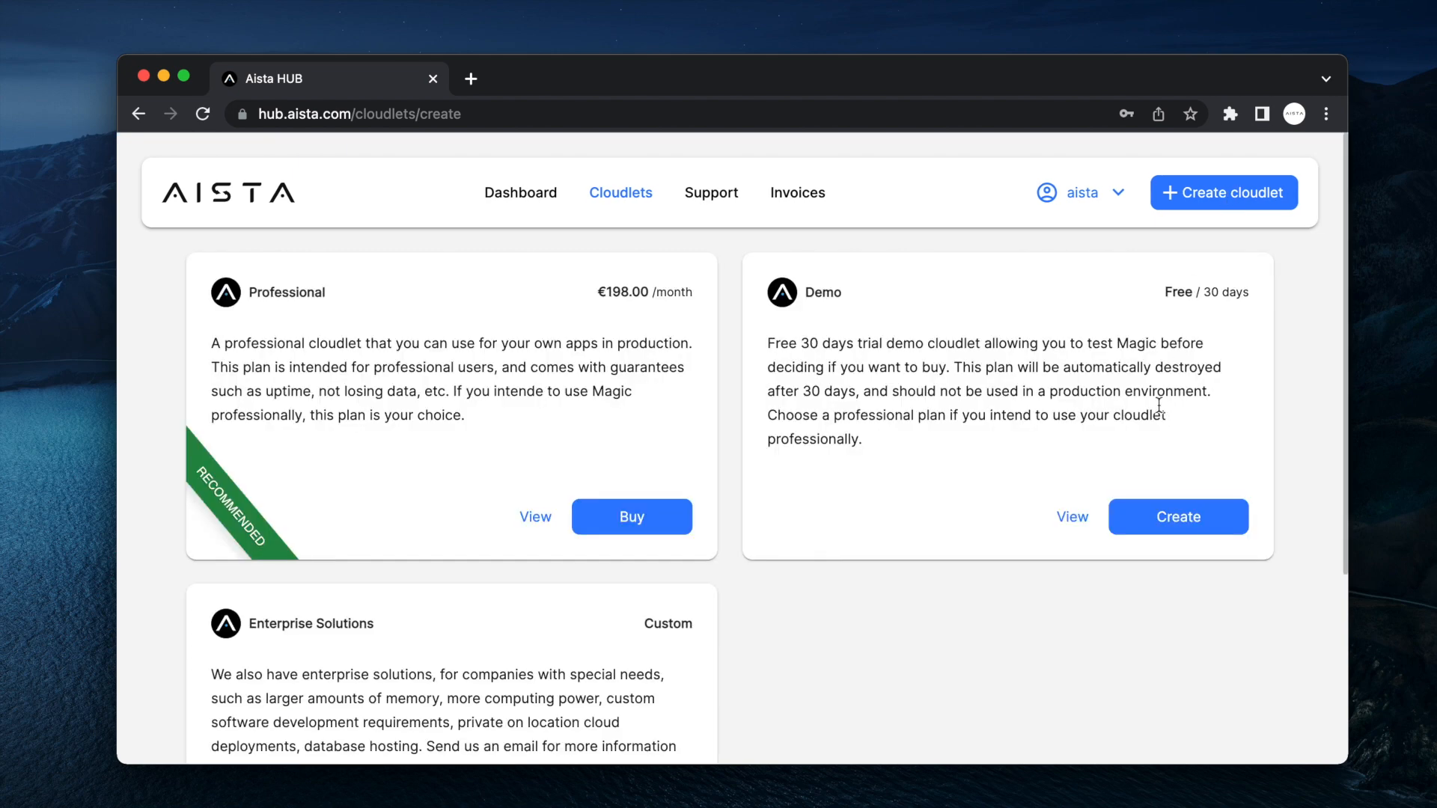
click(1177, 517)
text(tiger)
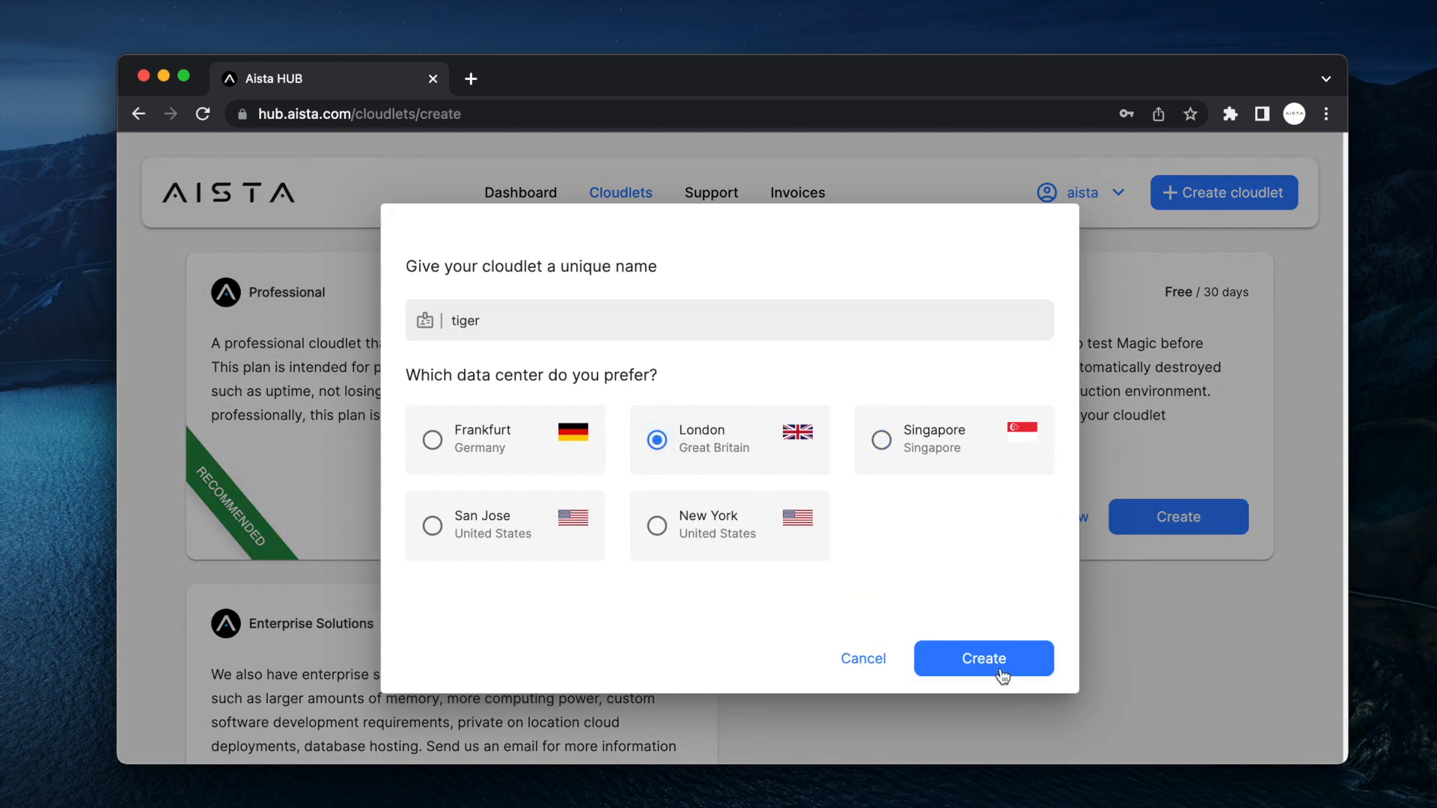
click(982, 659)
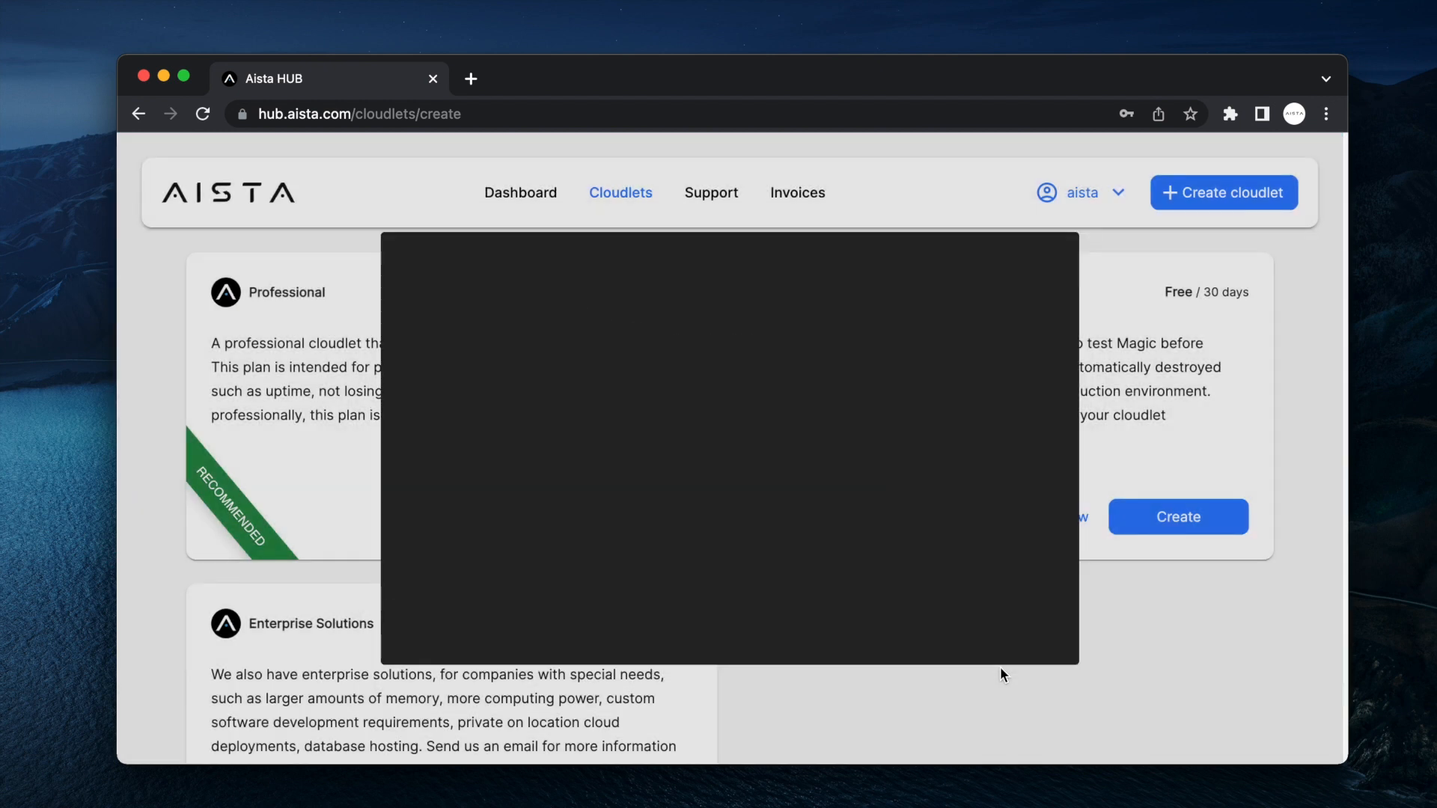
click(1178, 516)
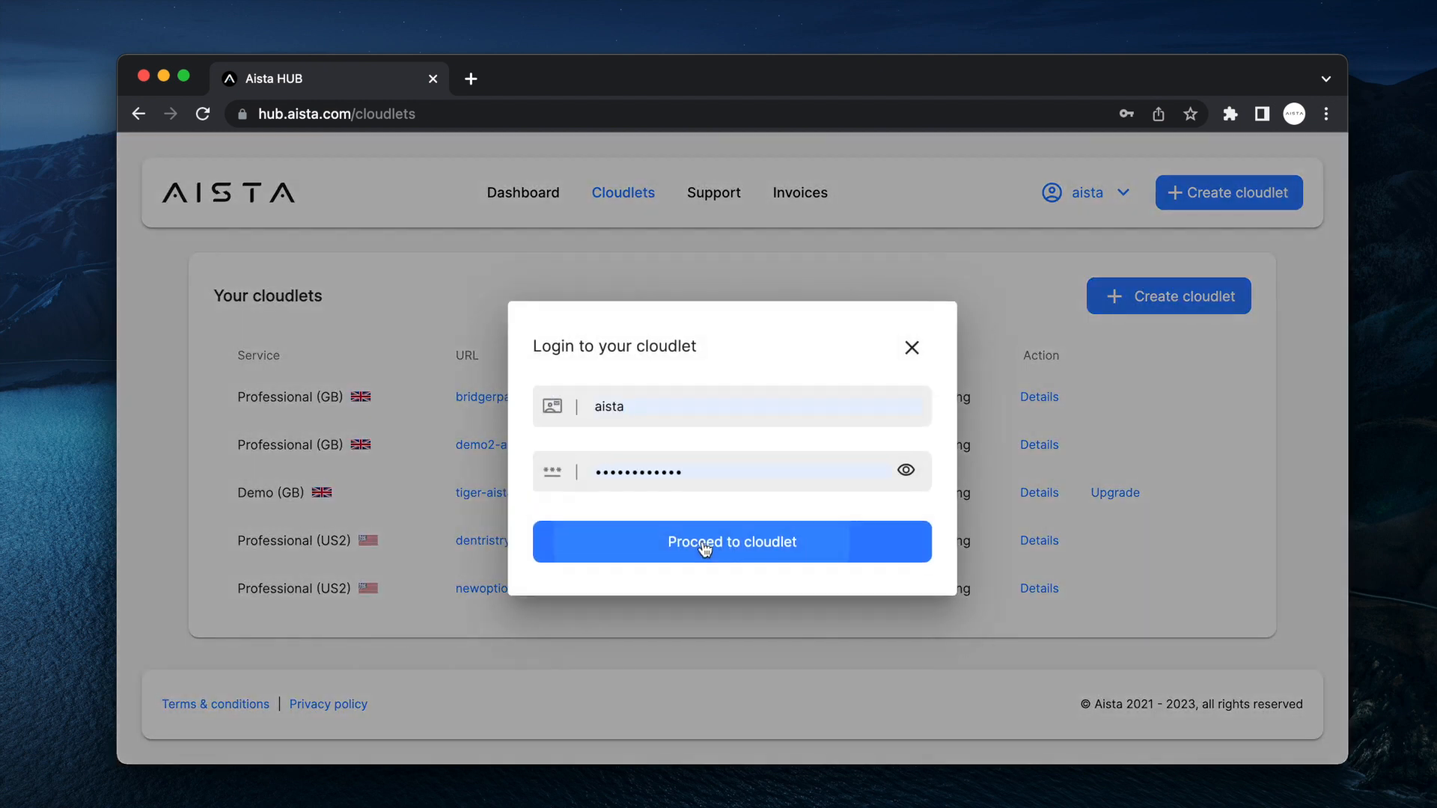
Log in to the tiger cloudlet and go to its Manage > Machine Learning page
click(732, 542)
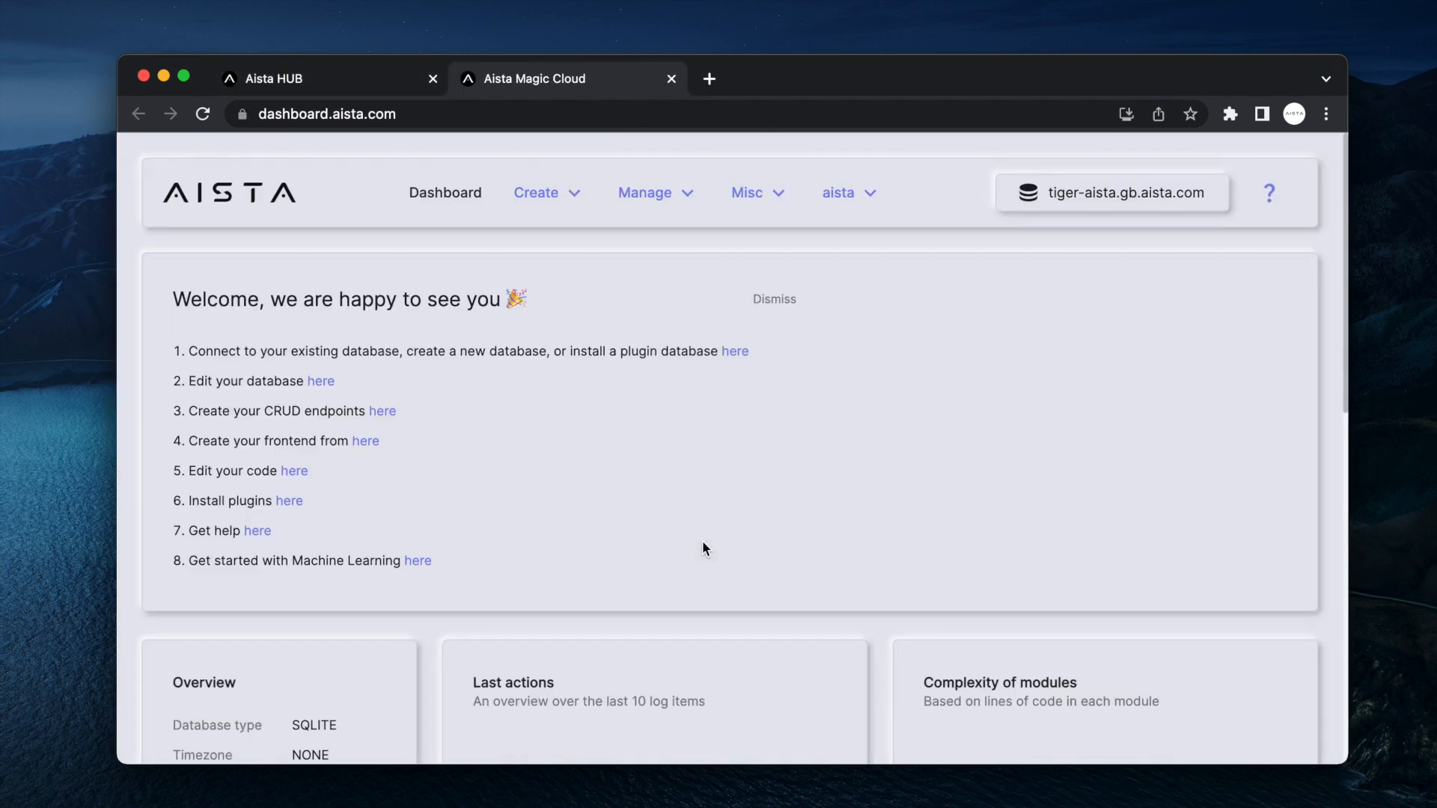
click(644, 193)
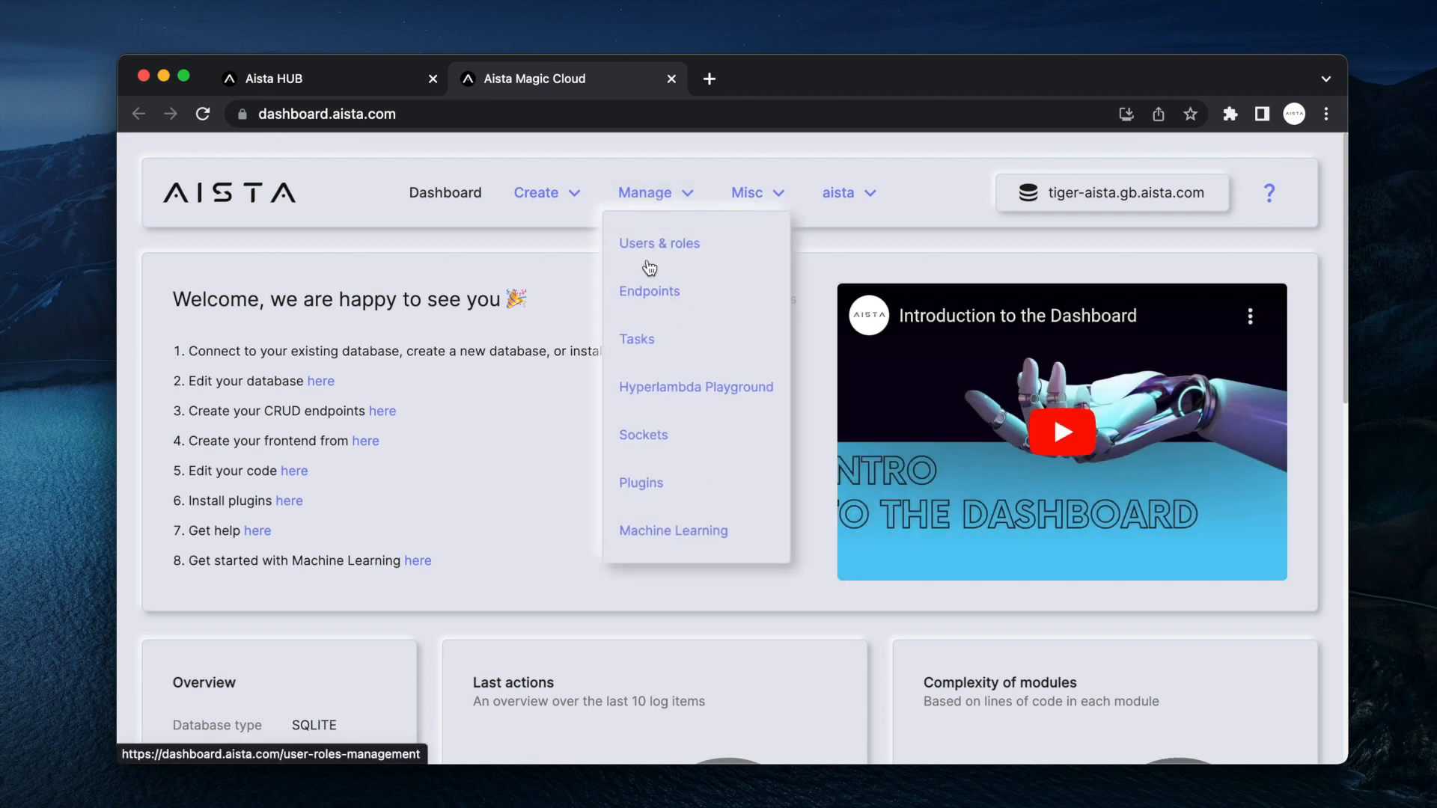
click(672, 530)
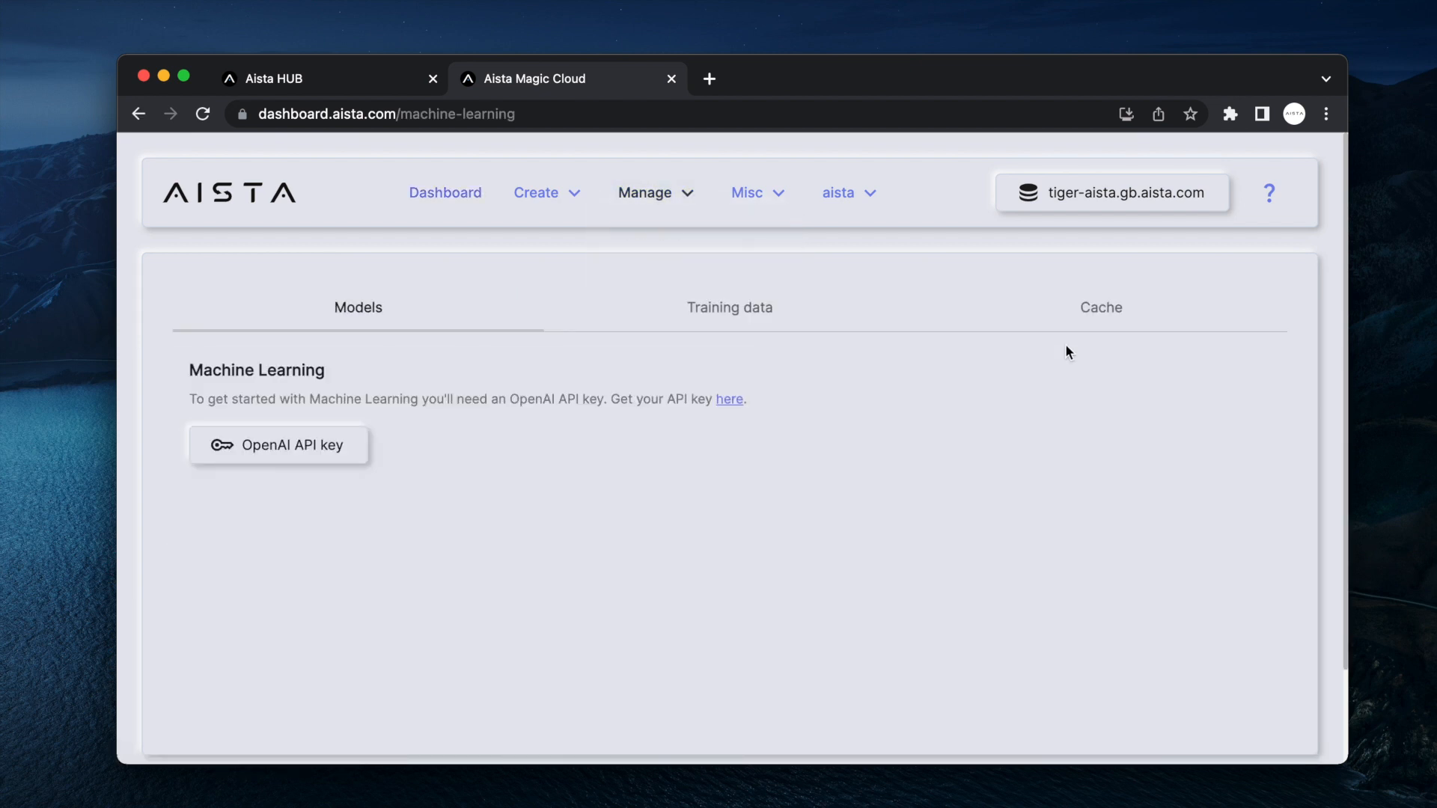
Generate a new OpenAI secret key and save it as the cloudlet's OpenAI API key
click(279, 447)
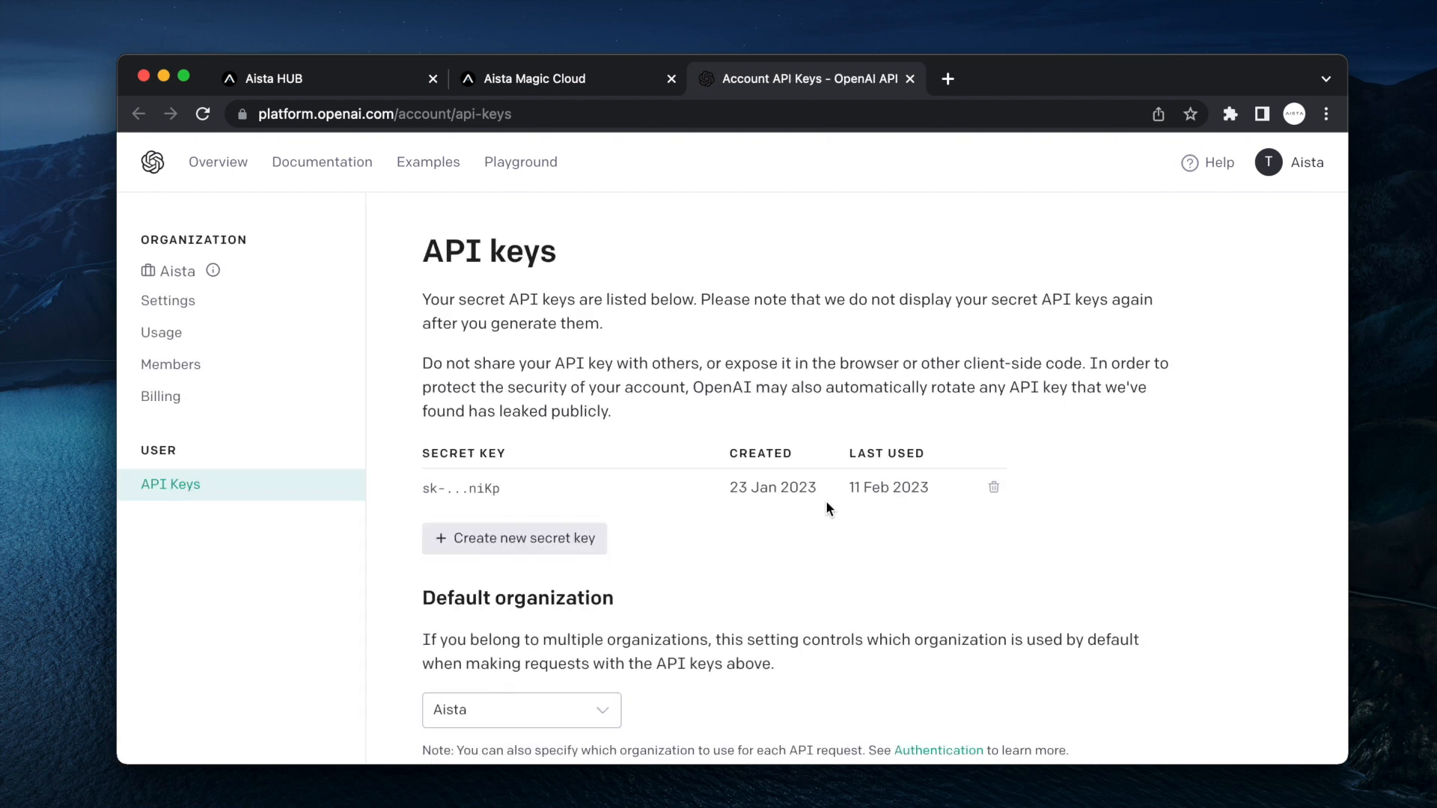
click(513, 537)
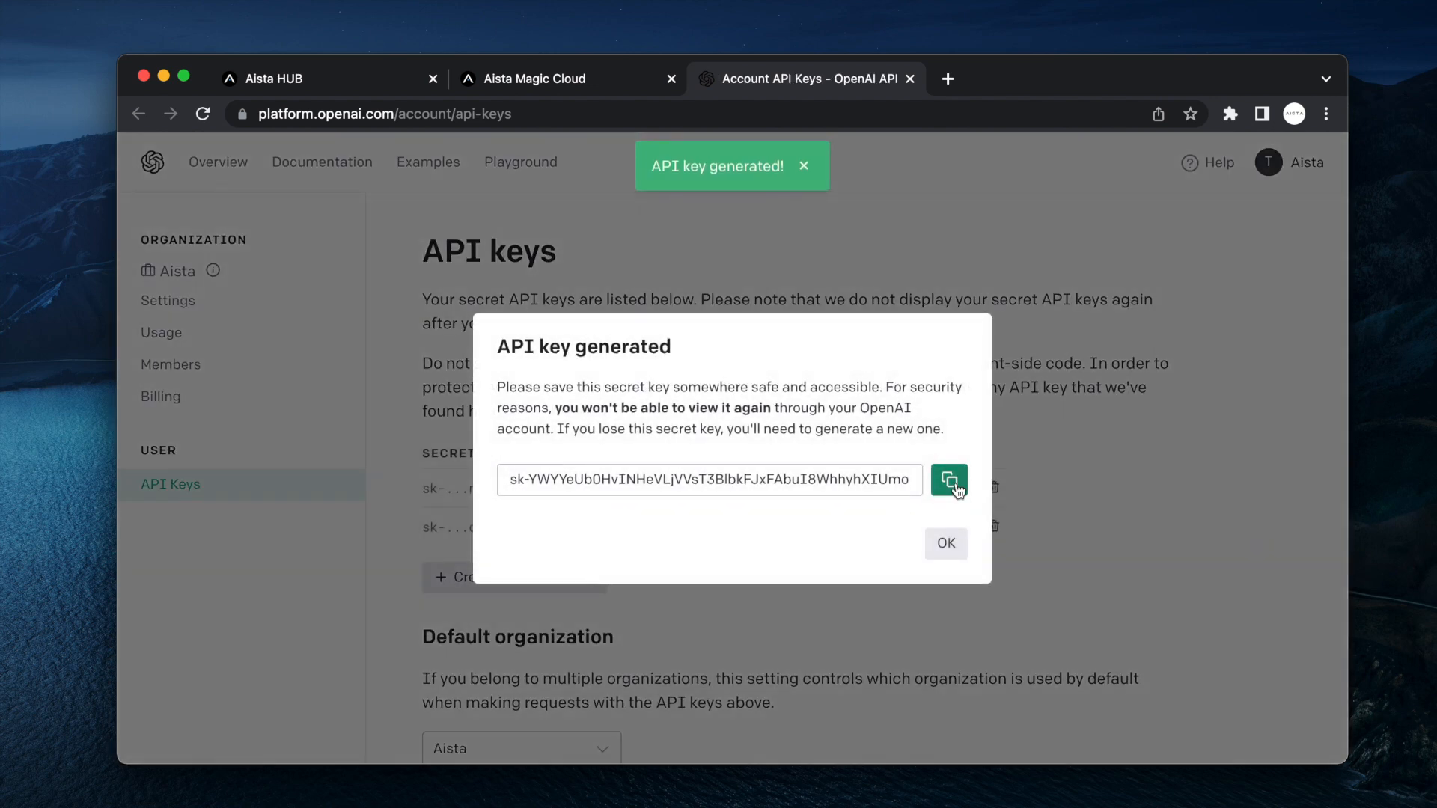
click(536, 77)
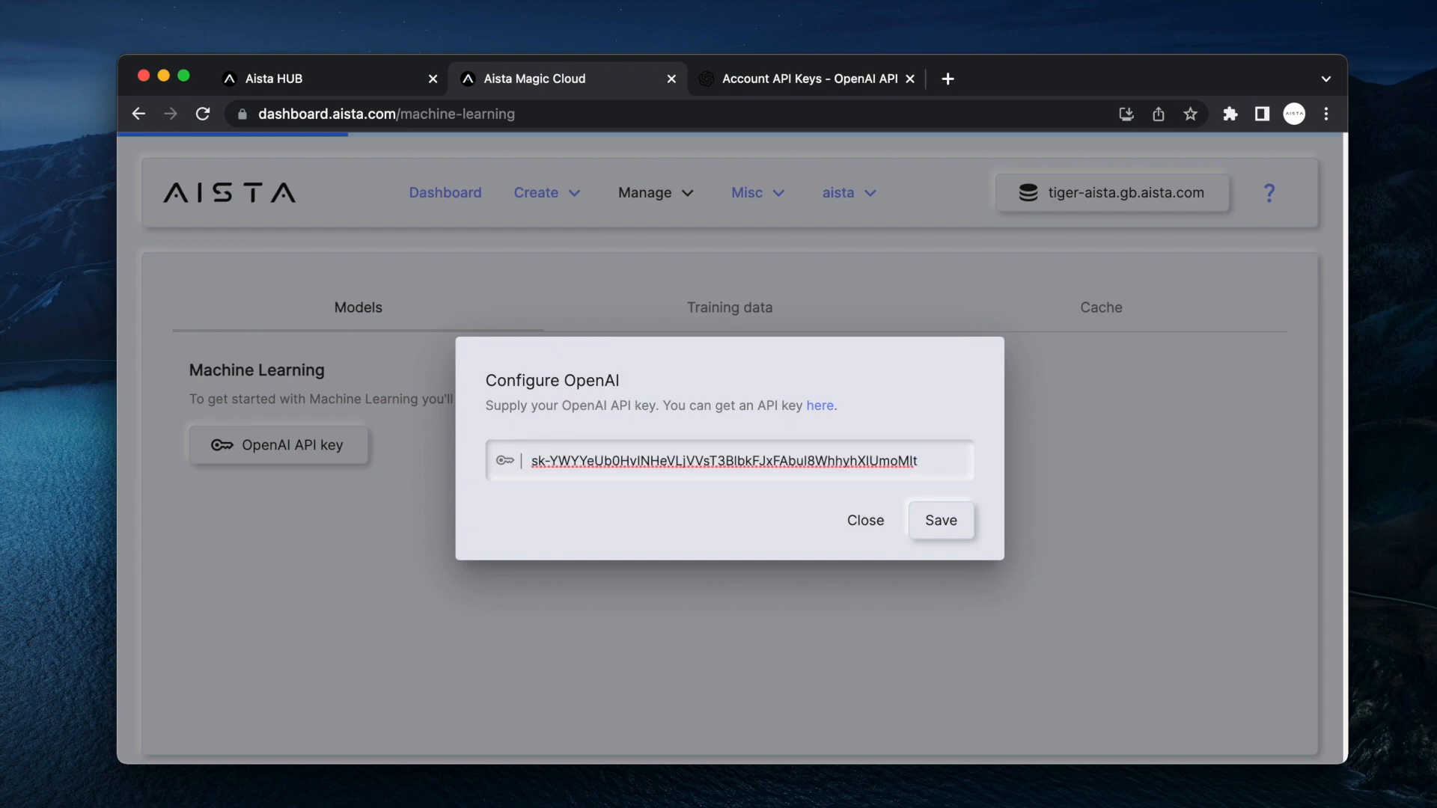
click(941, 520)
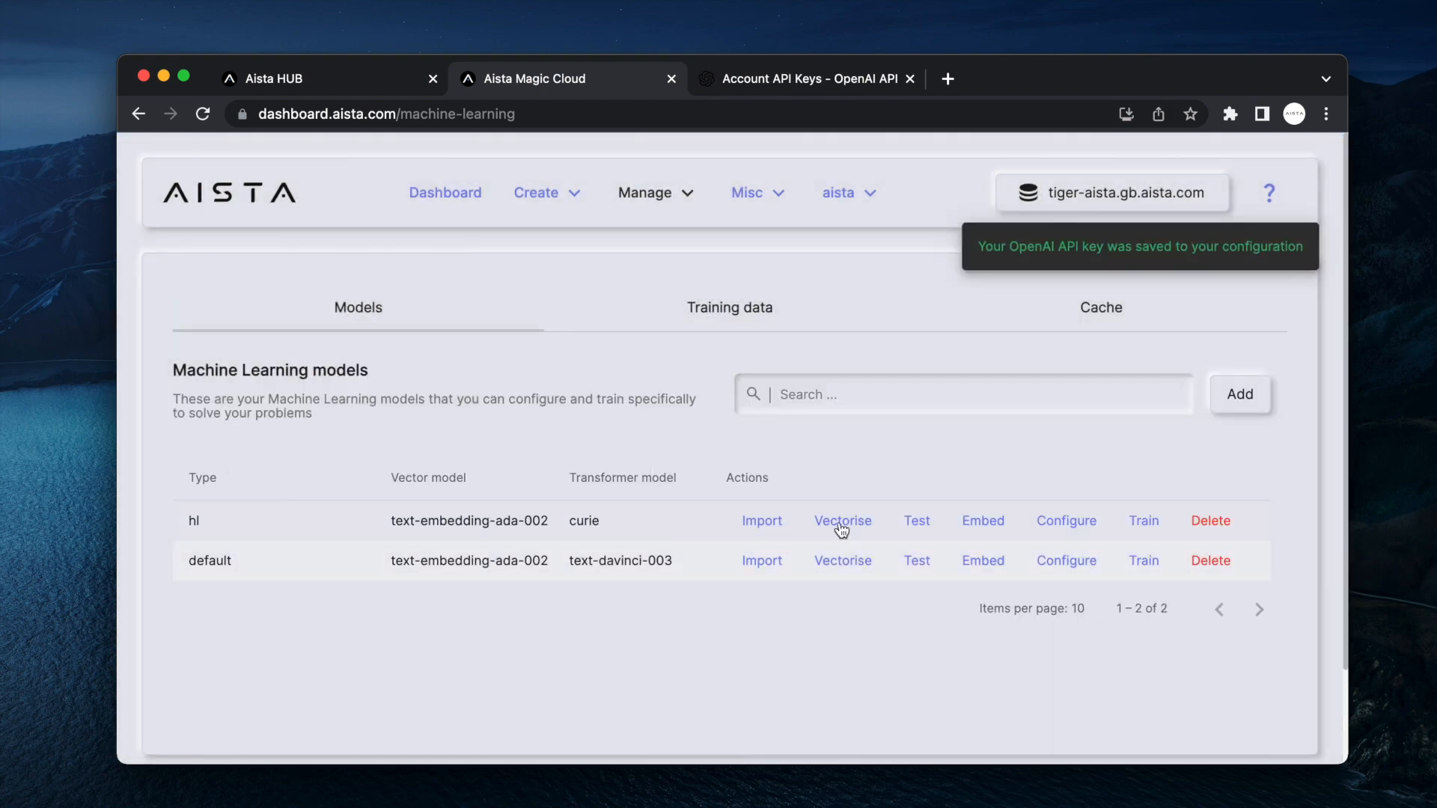
click(1239, 394)
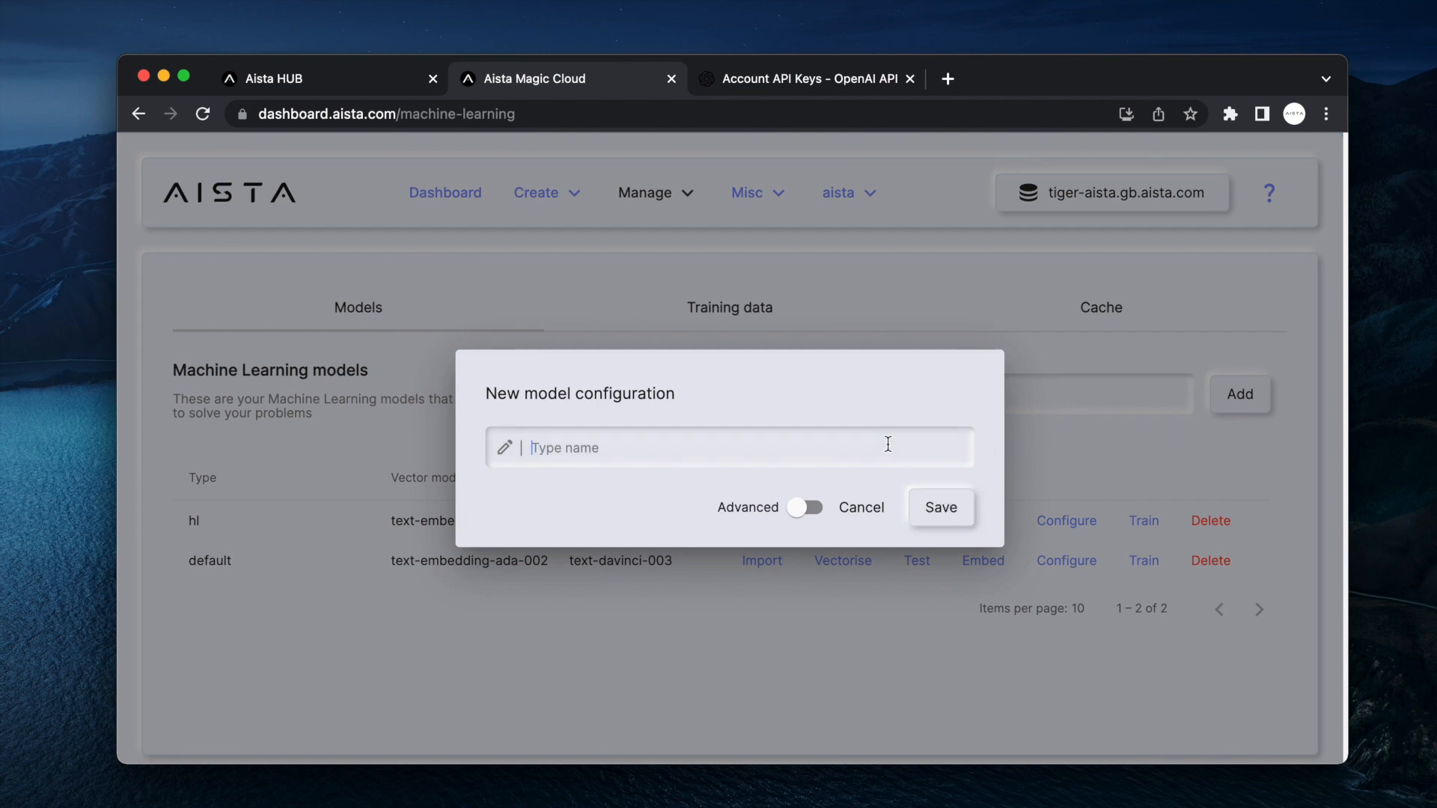
text(my_websi)
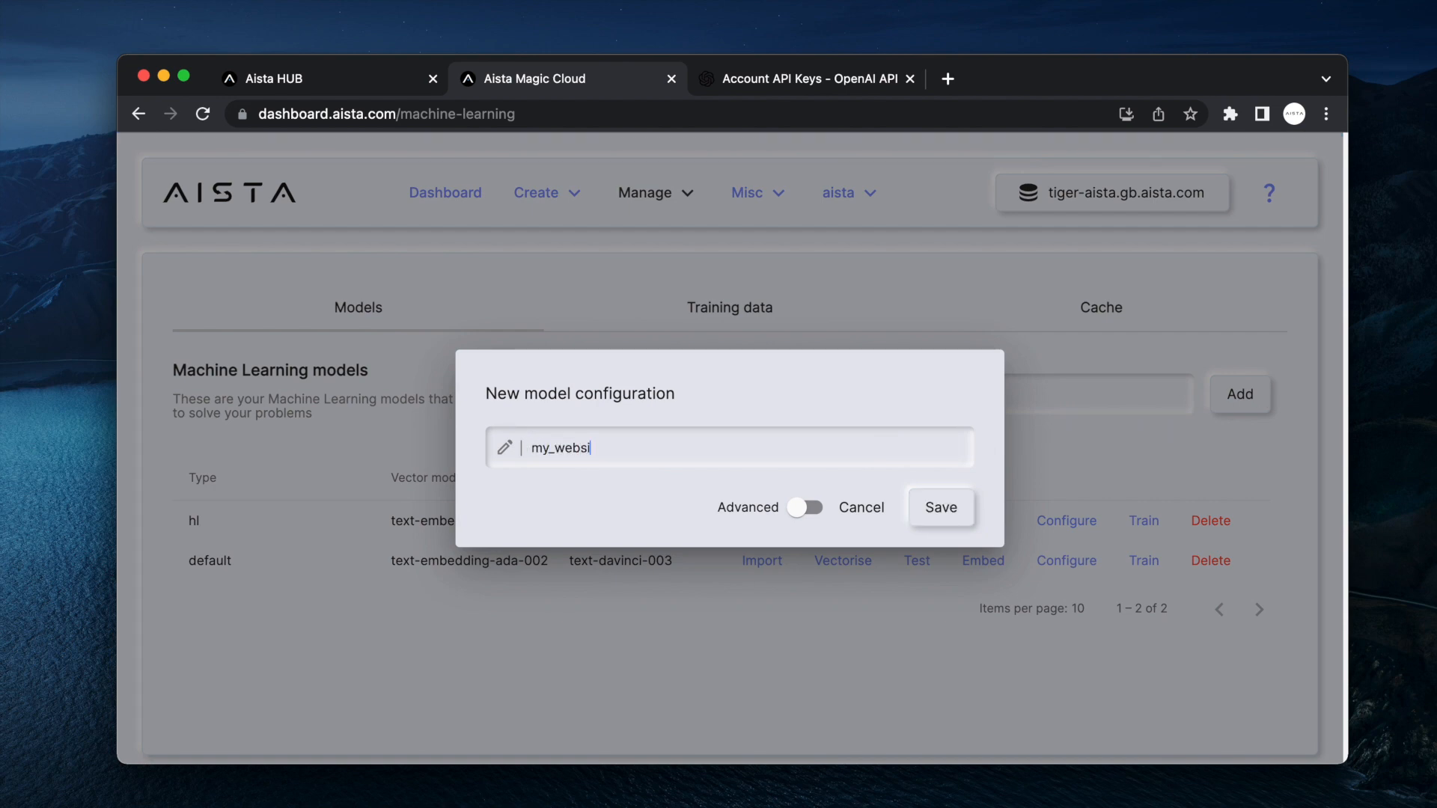
click(941, 508)
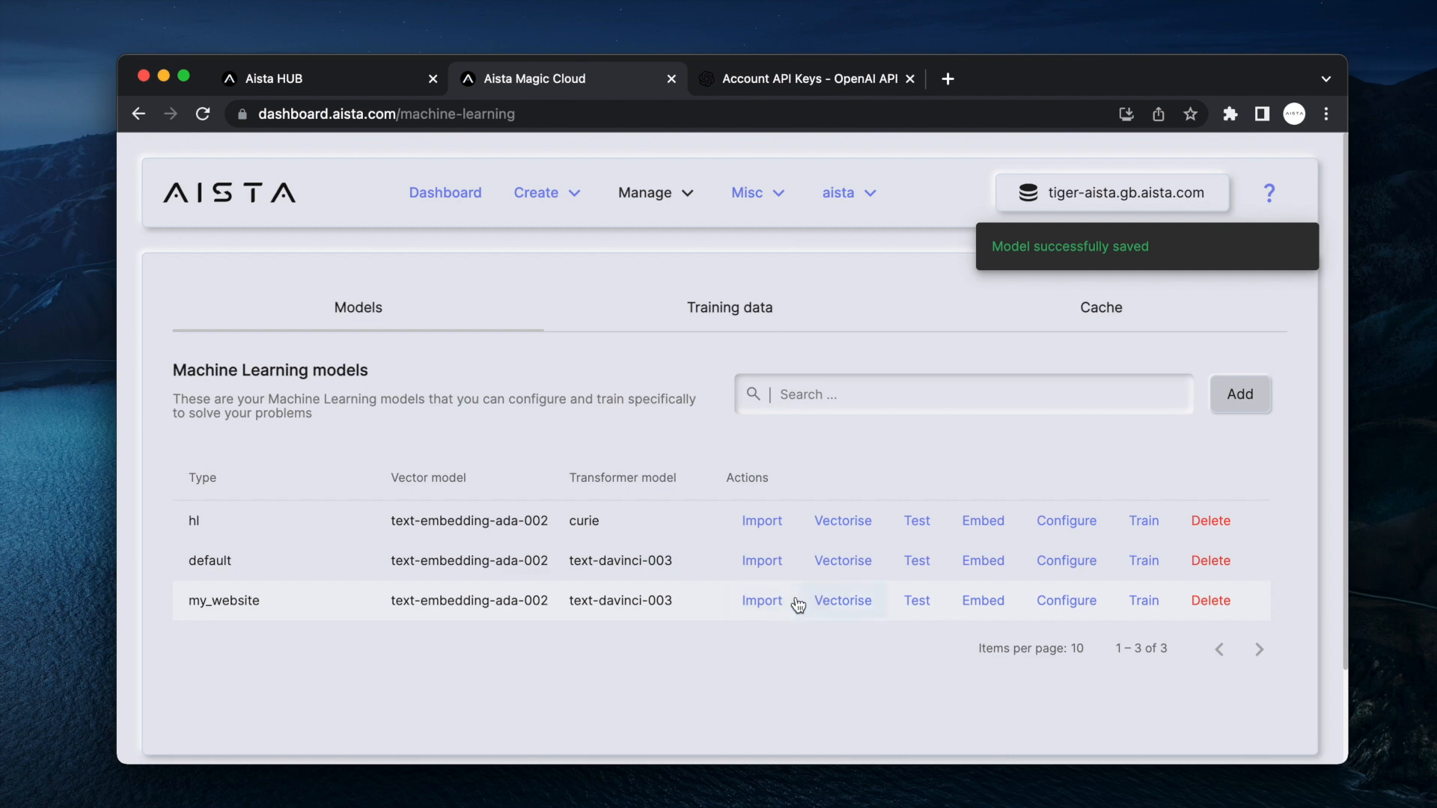
click(760, 601)
text(https://aista.)
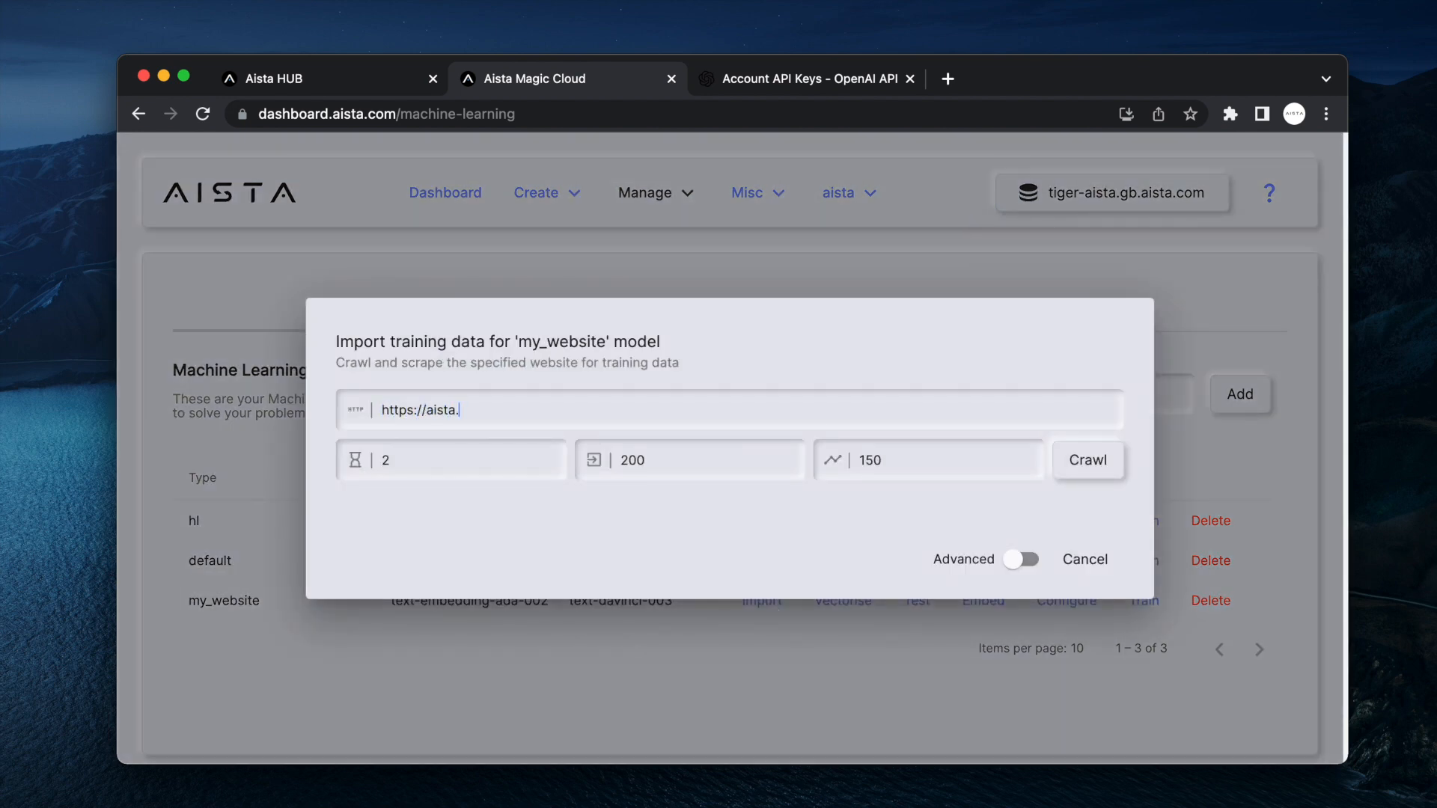
click(1089, 459)
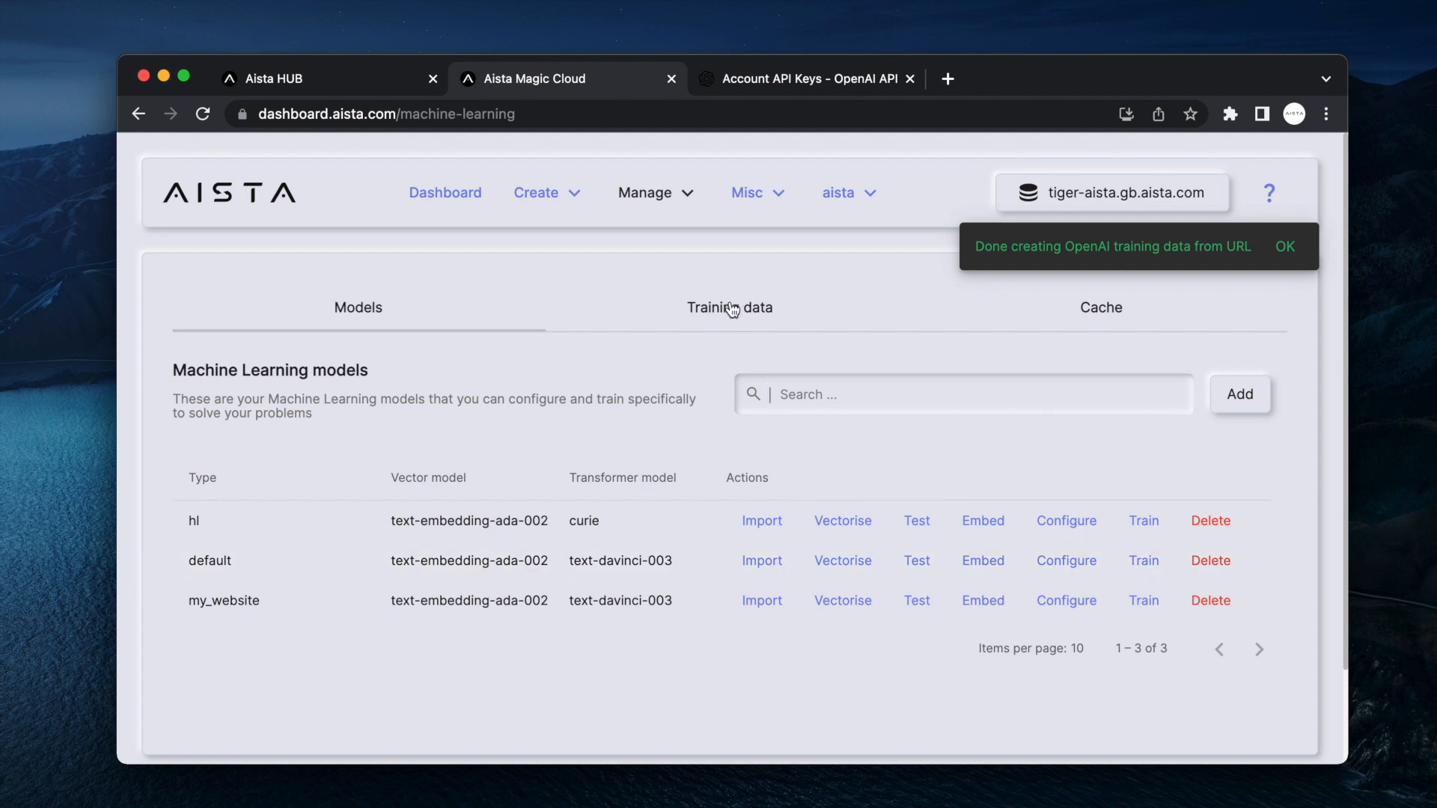
click(731, 307)
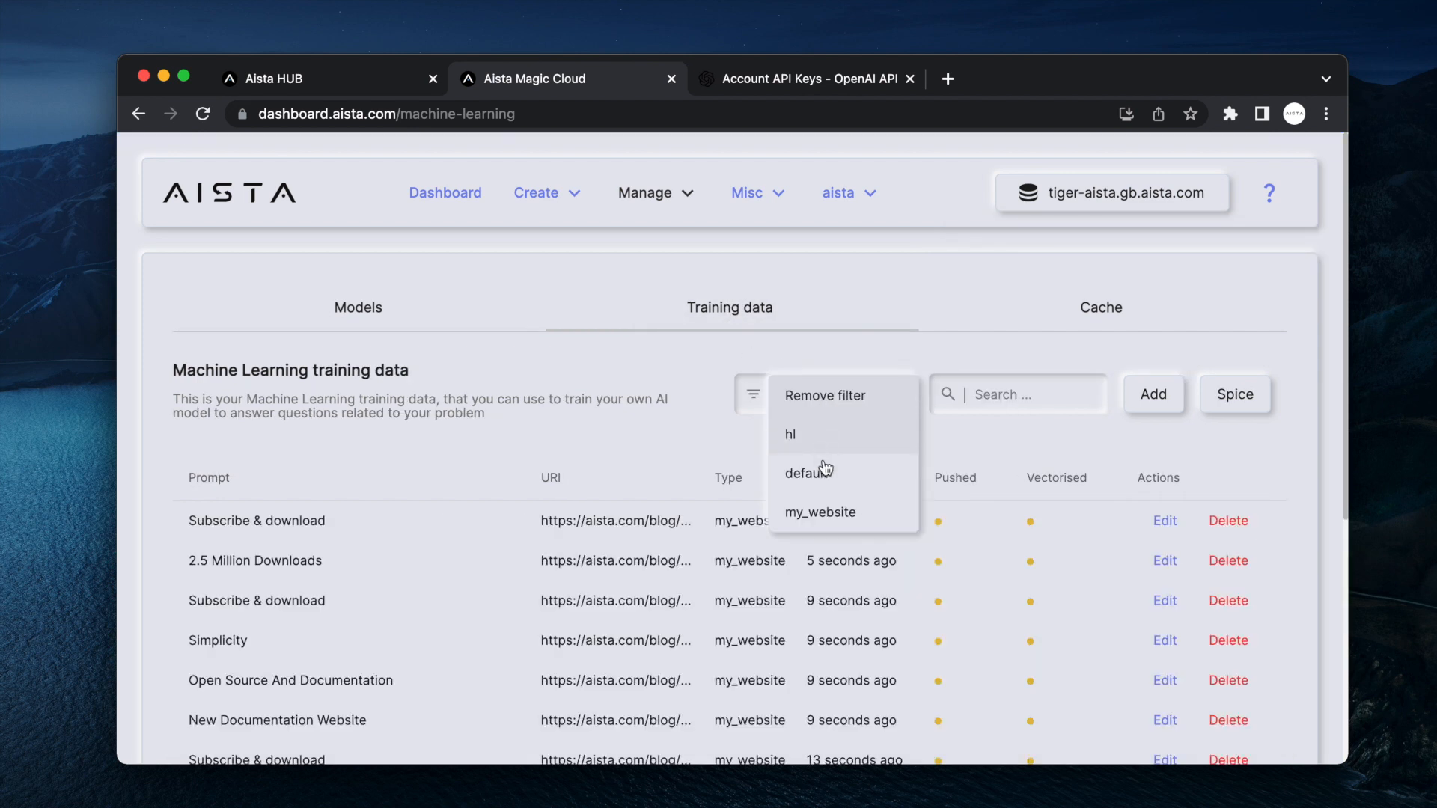
click(1165, 521)
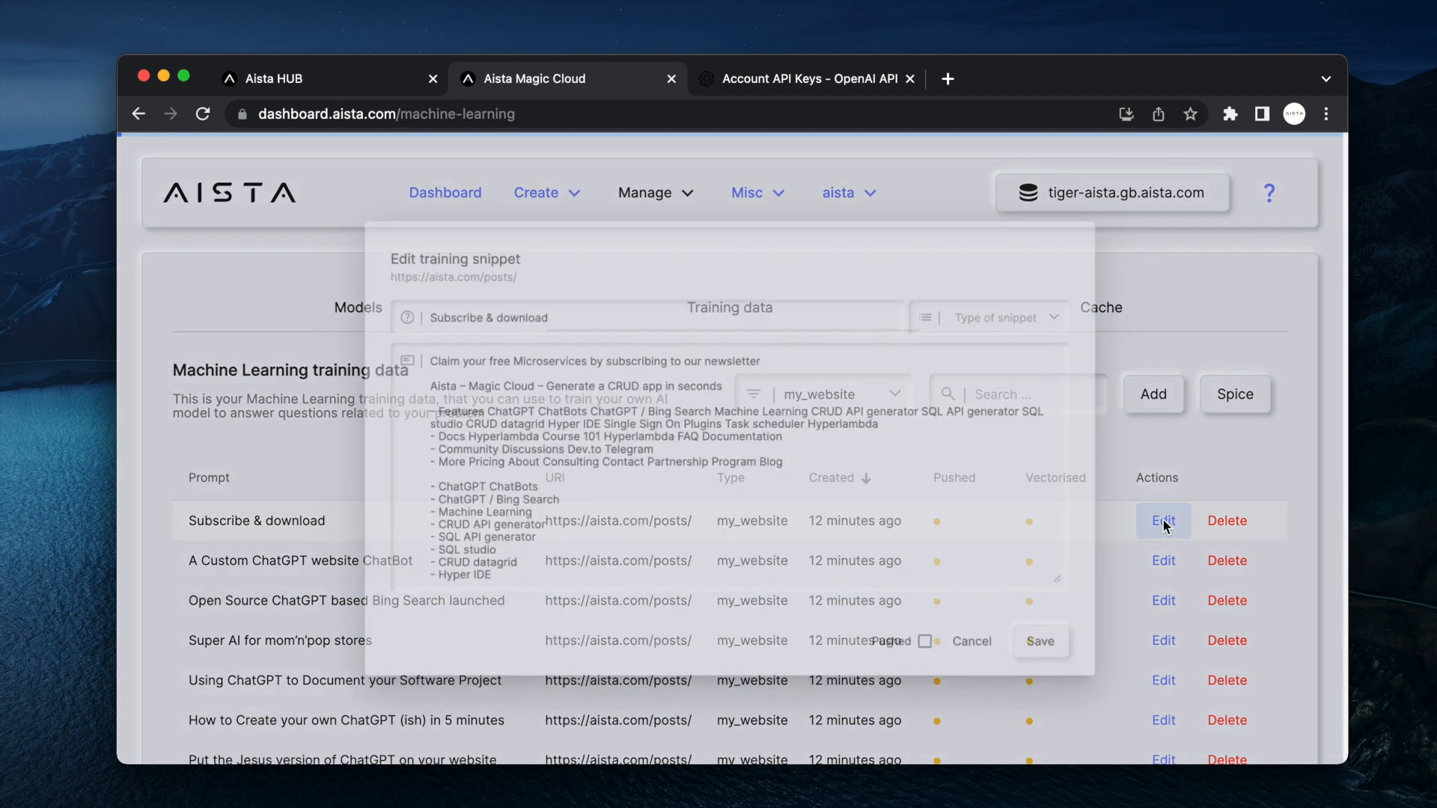
click(1164, 559)
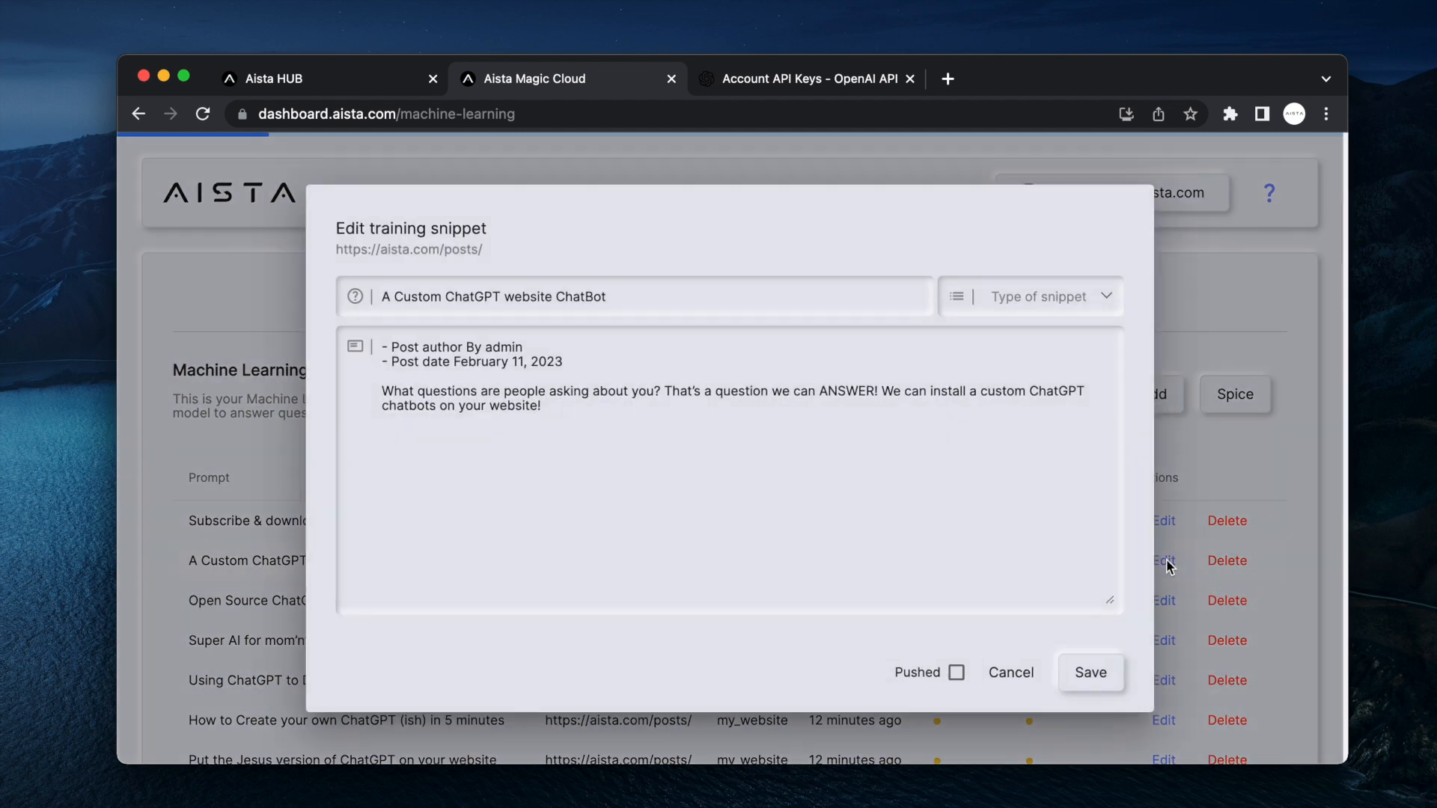
click(1010, 672)
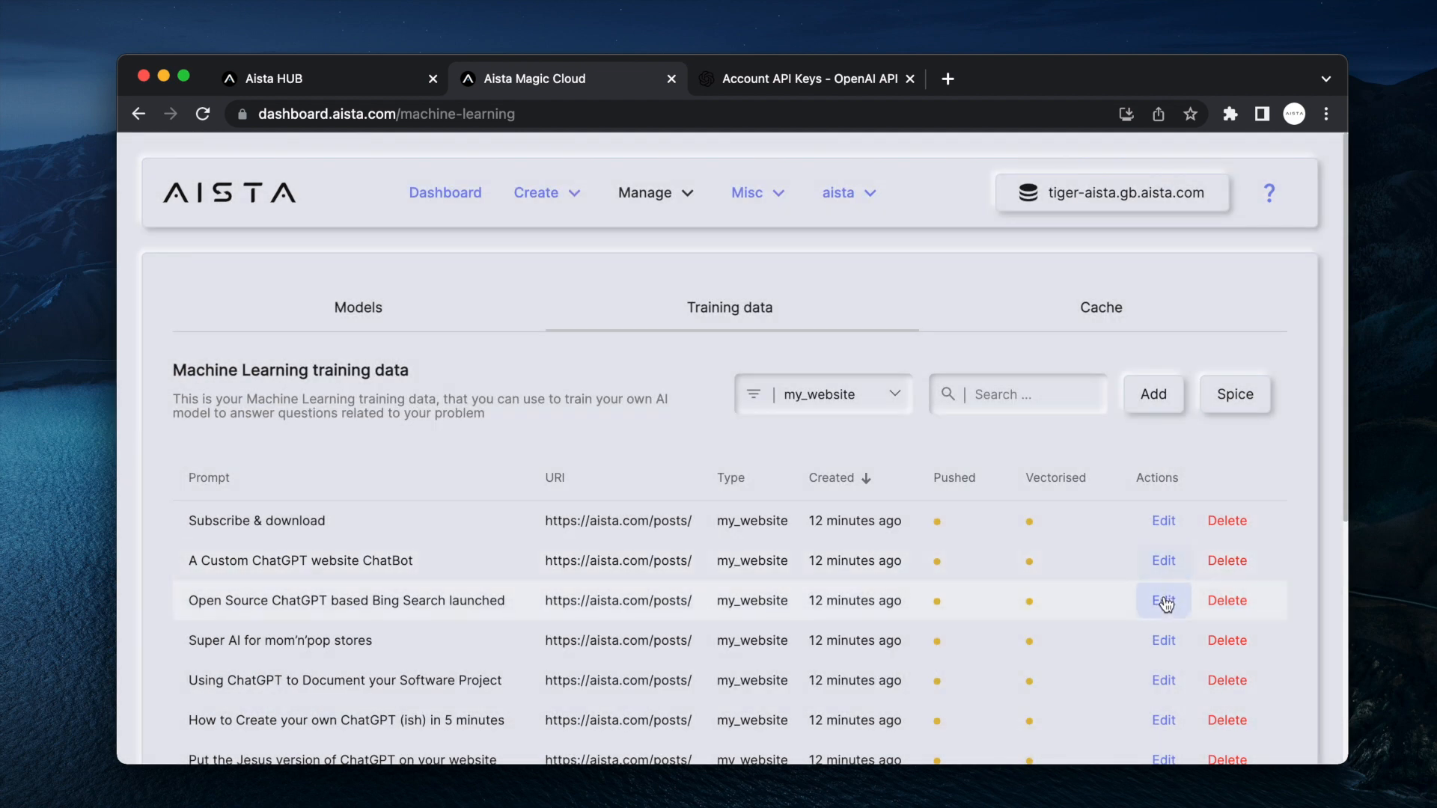
mouse_move(372, 316)
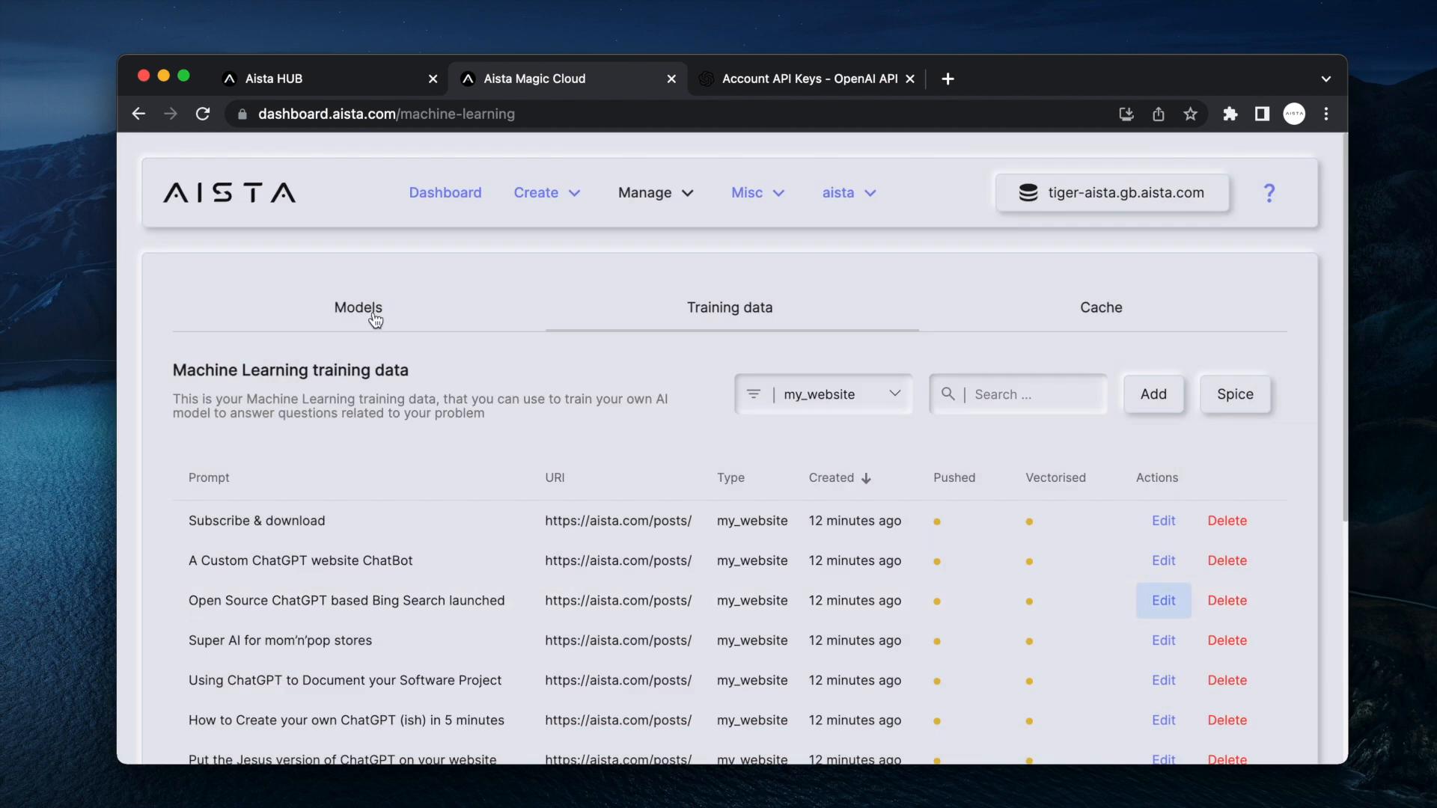
click(357, 307)
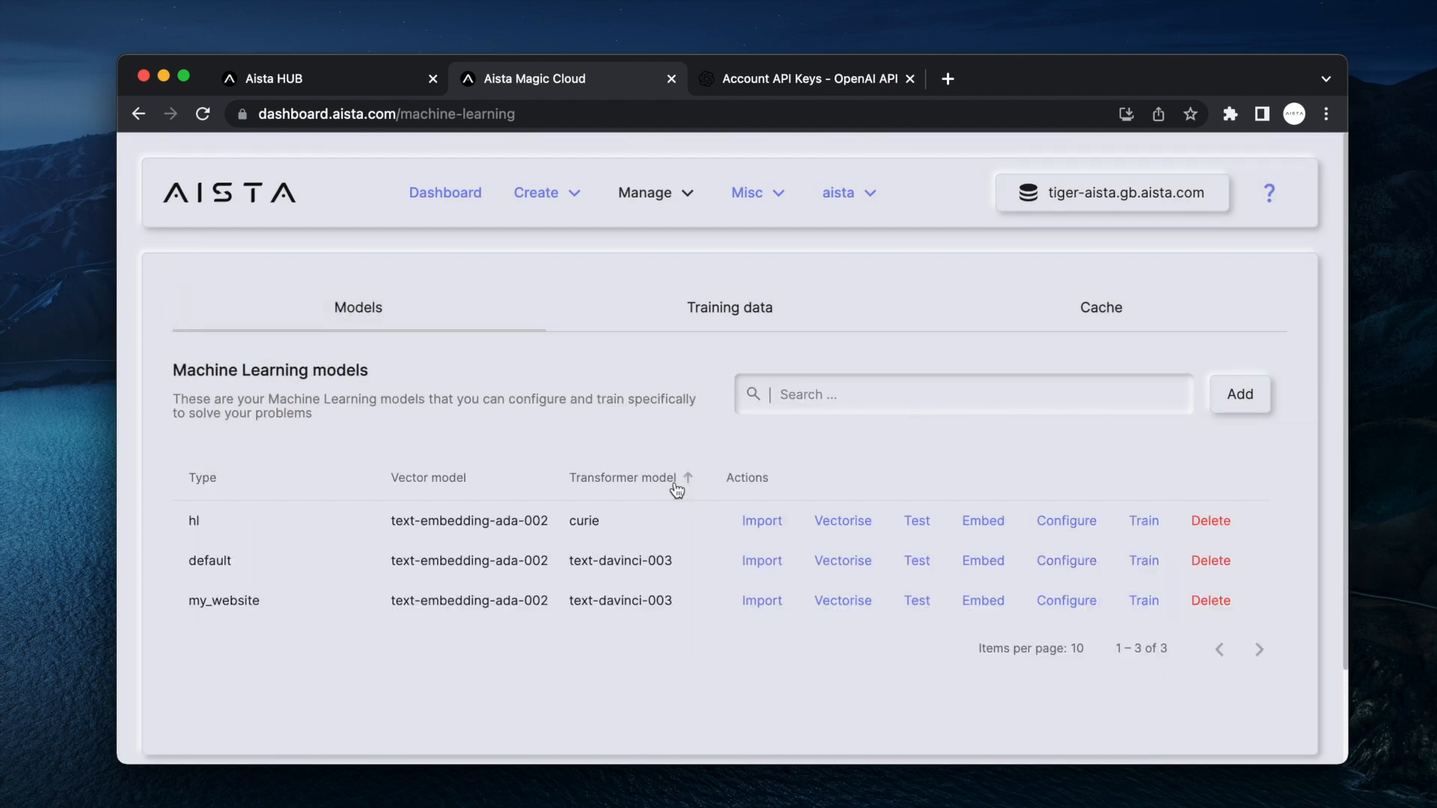
Vectorise the my_website model and bring up its test prompt window
click(843, 600)
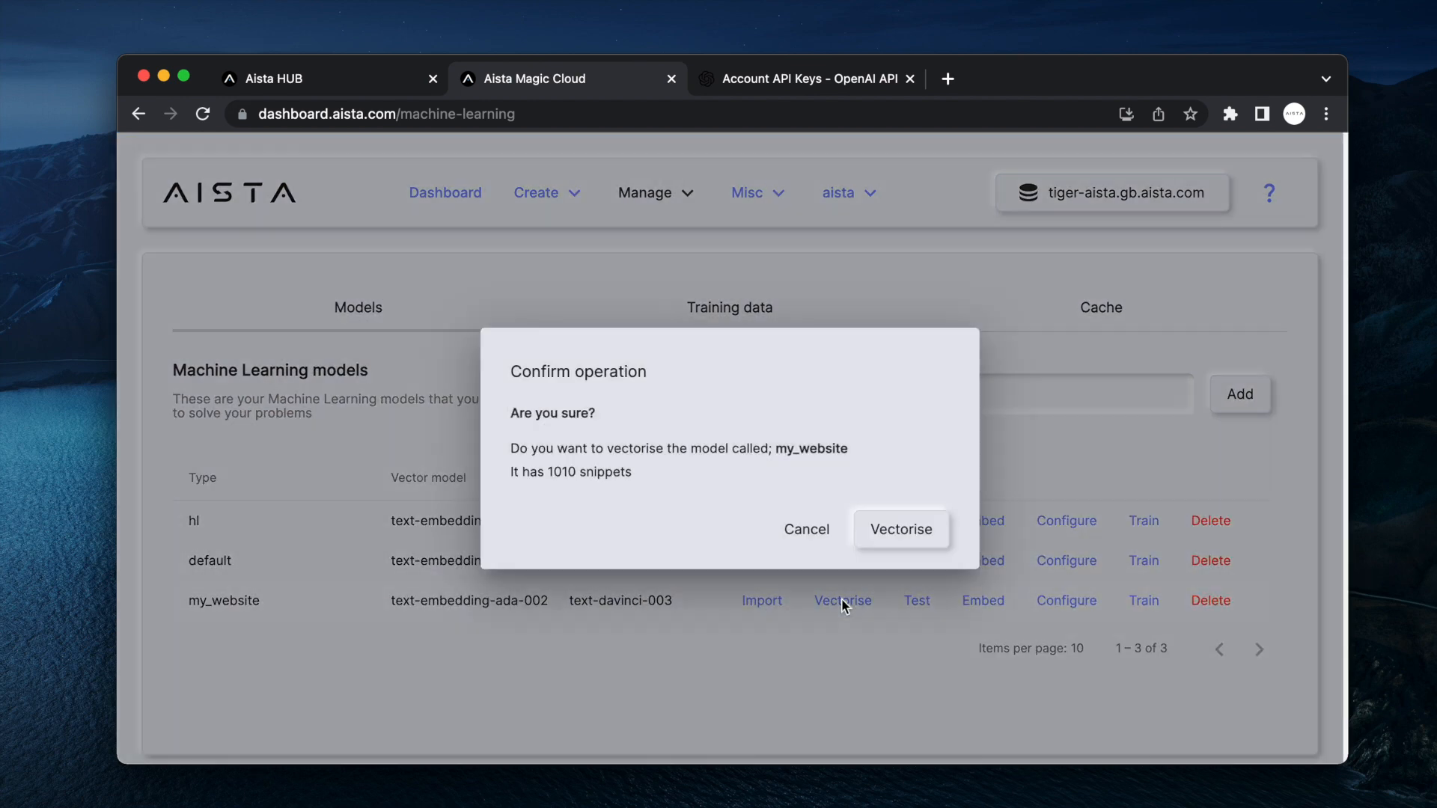
click(900, 528)
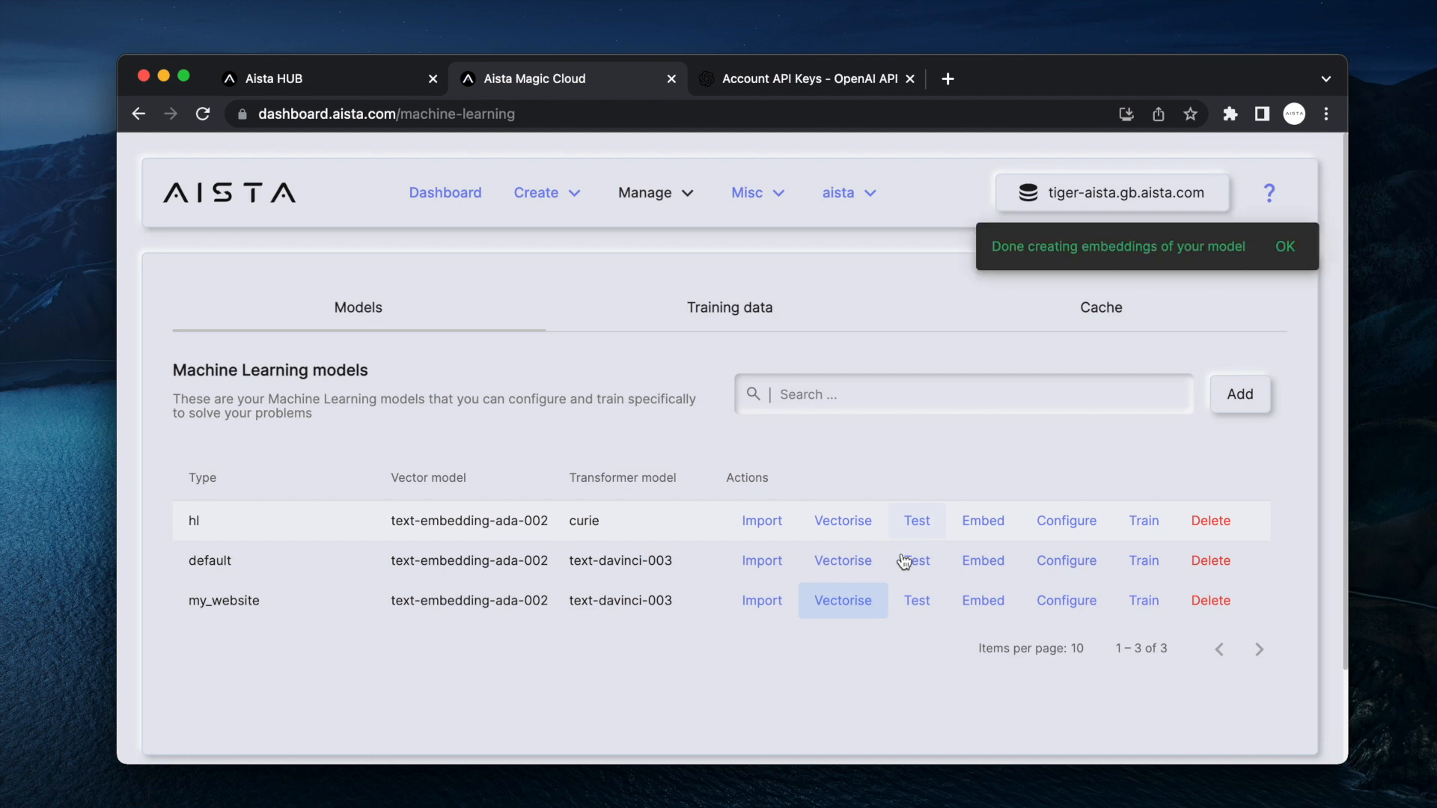
click(915, 560)
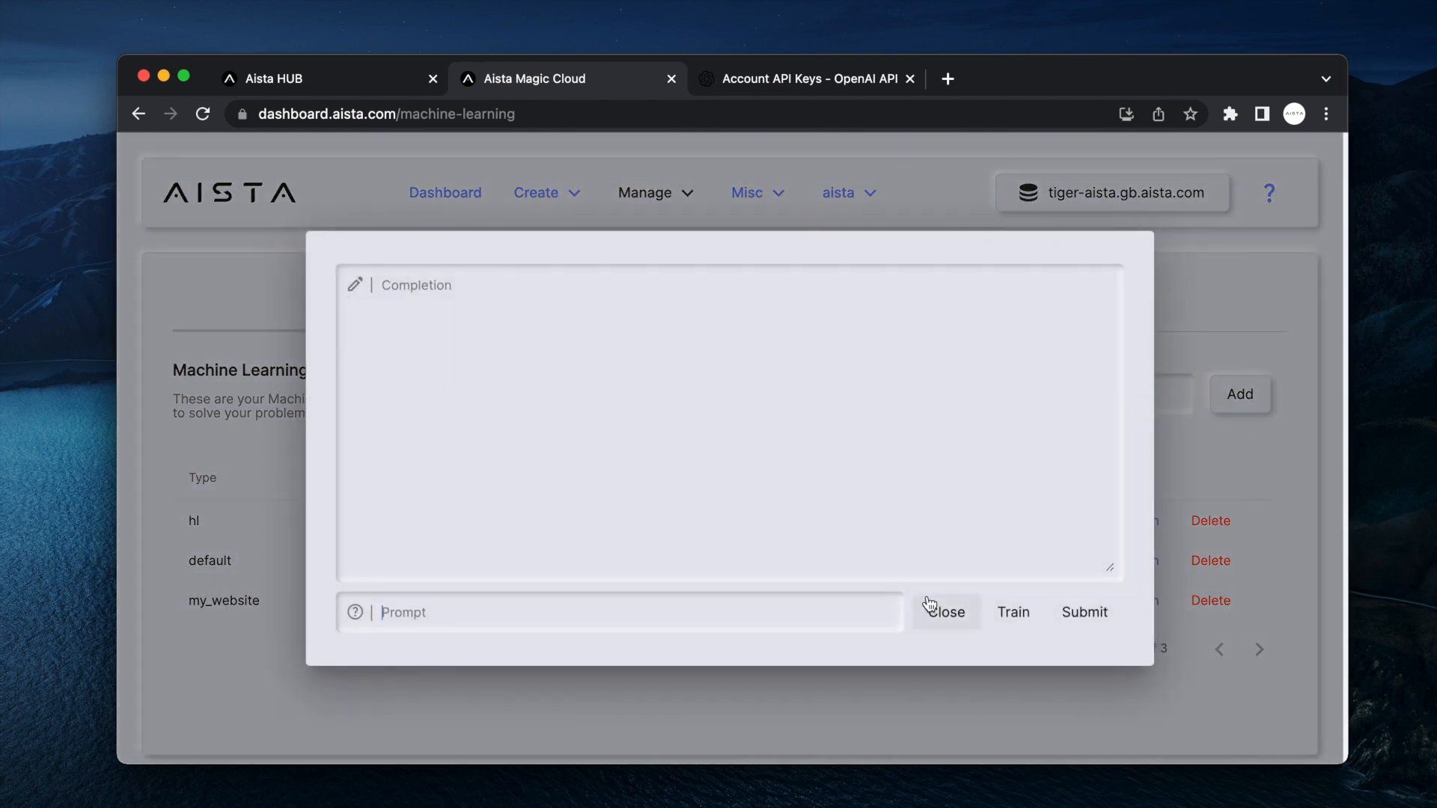
Test the model with questions about Aista and Hyperlambda, then close the test window
text(What is Aista?)
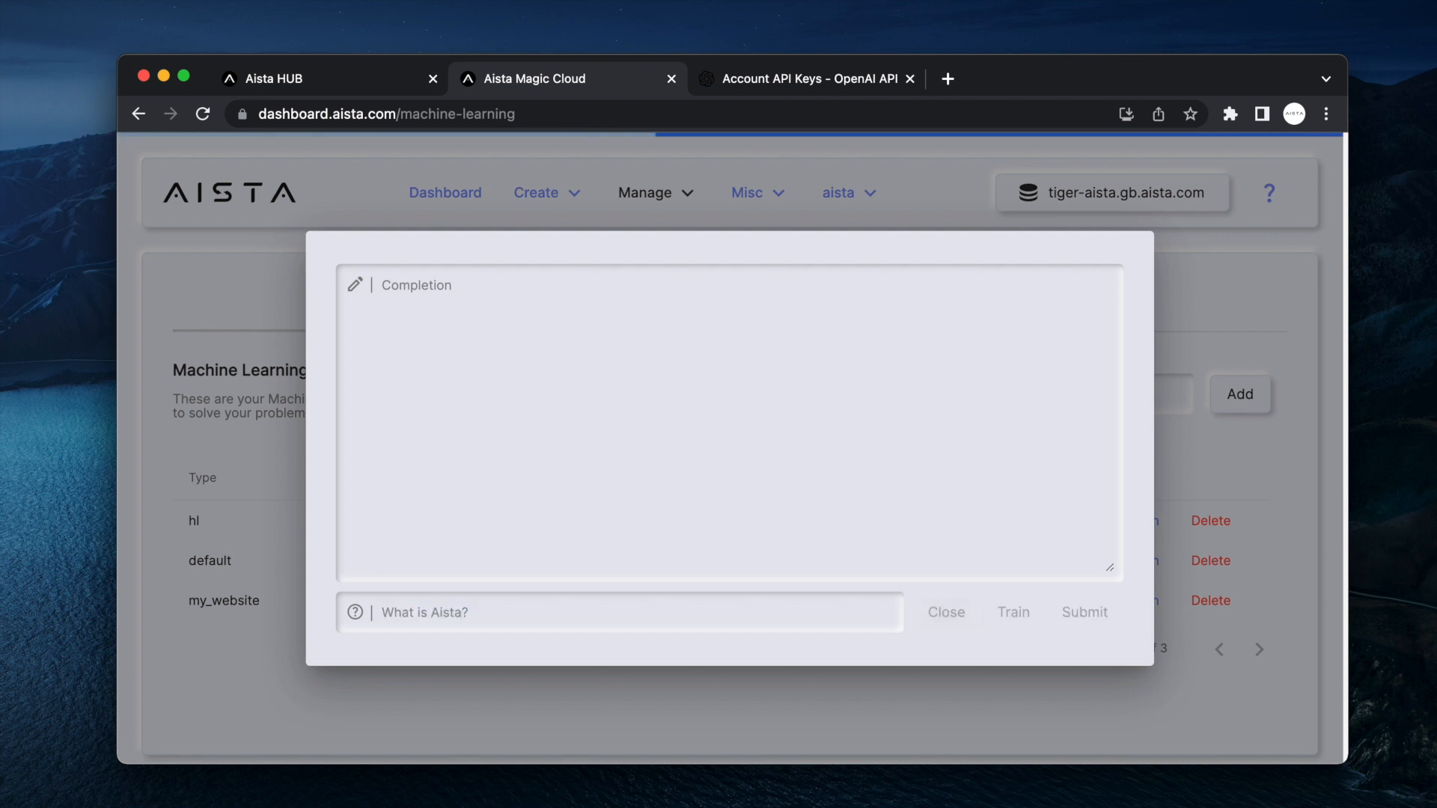
click(1084, 612)
text(Hyperlambd)
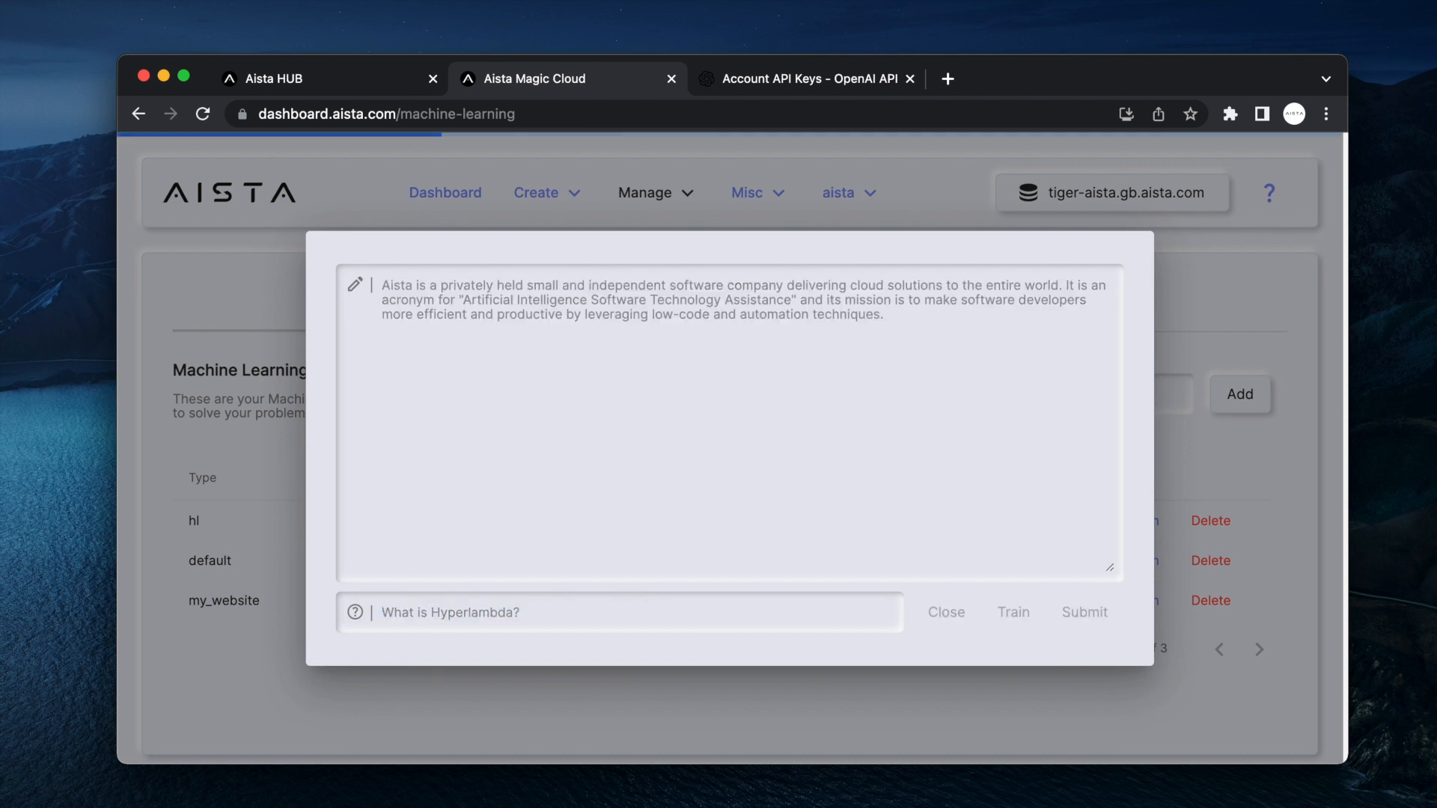
click(1082, 612)
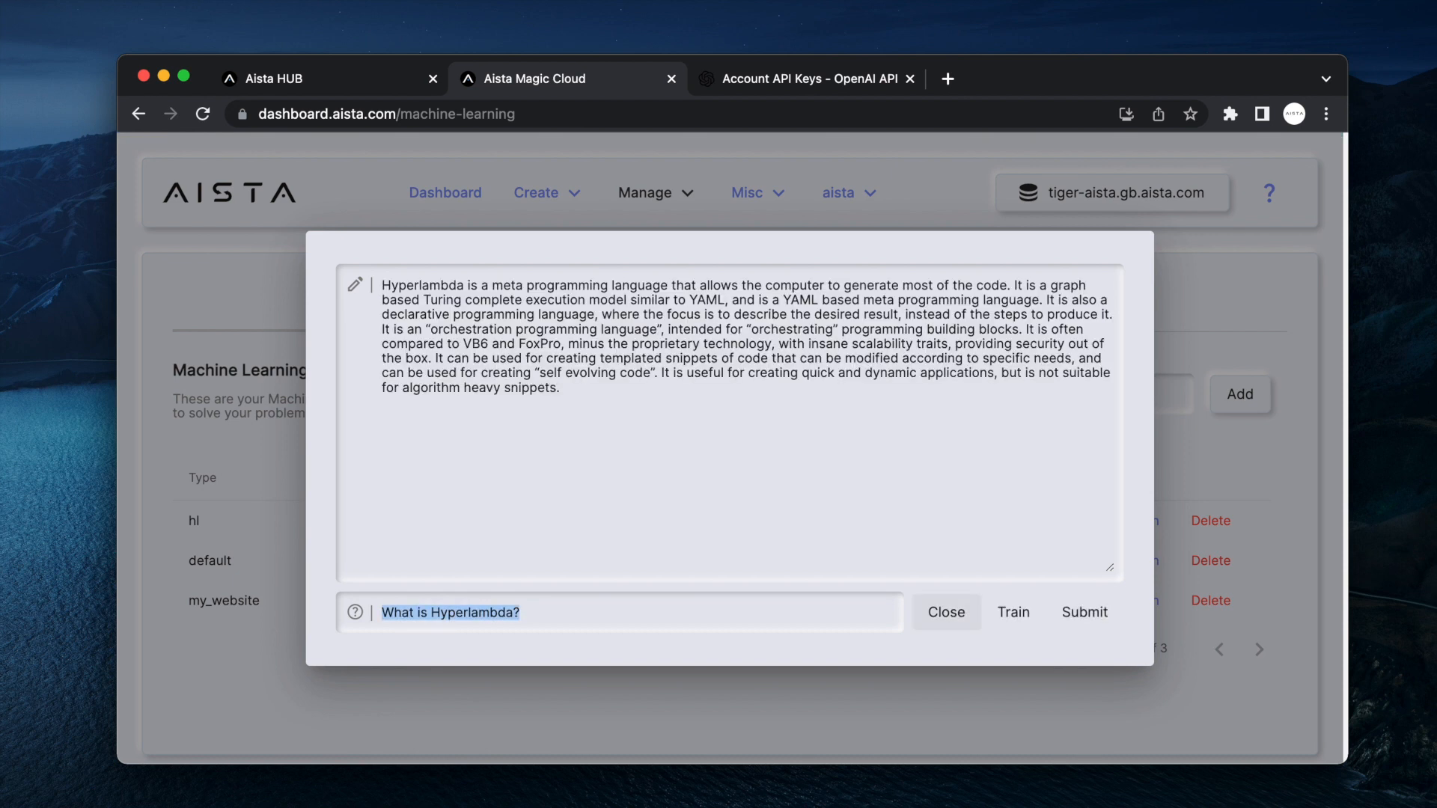
mouse_move(879, 649)
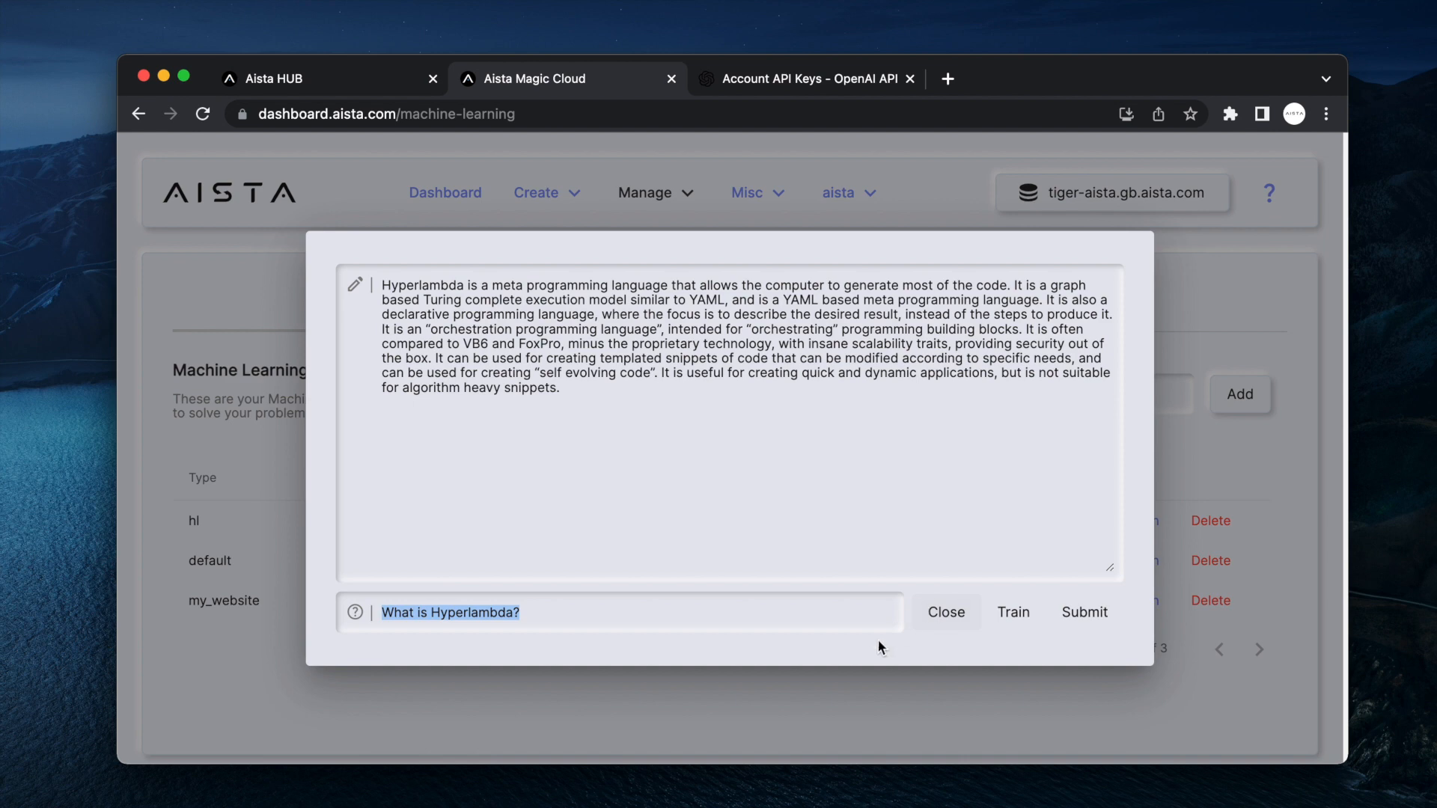
click(982, 601)
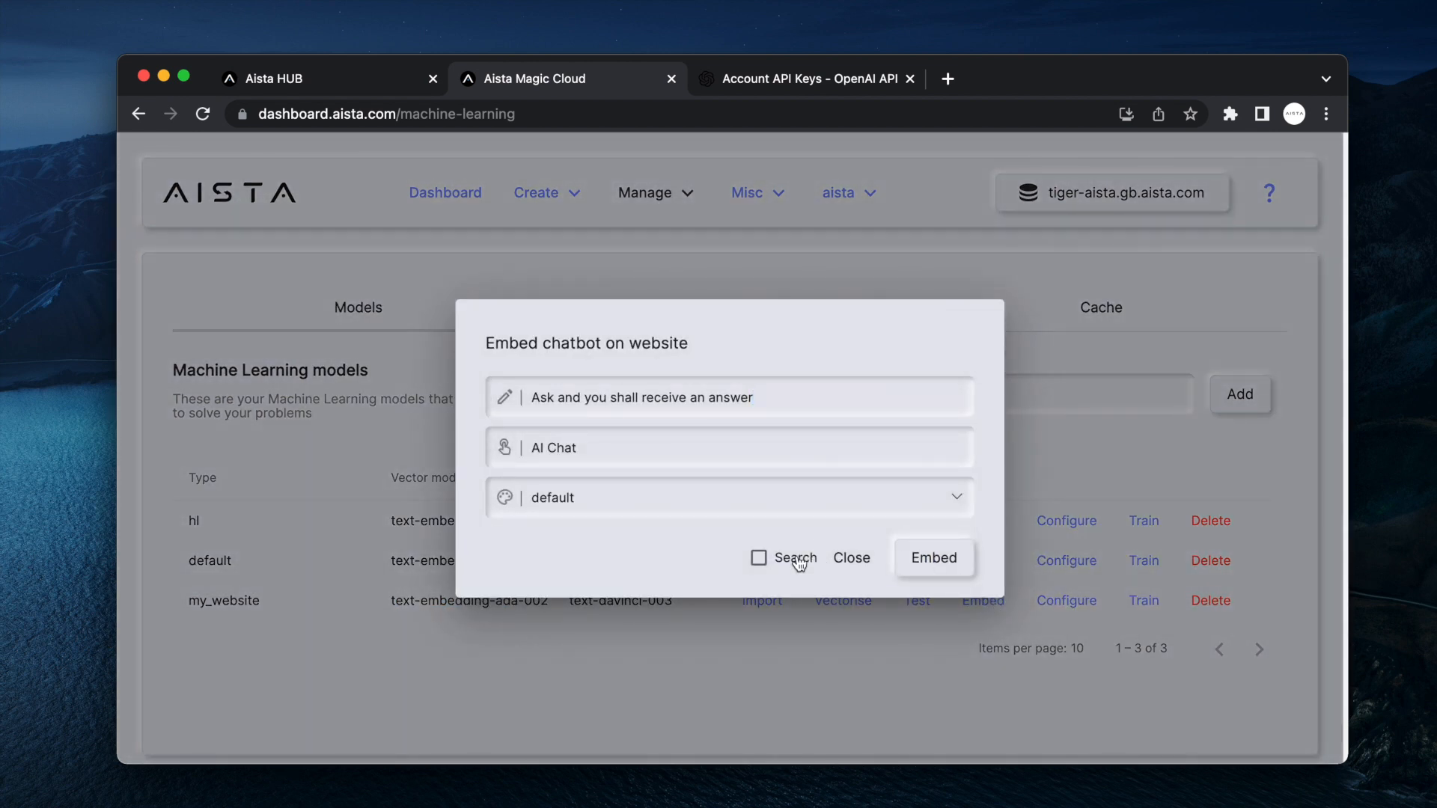
Set placeholder 'Ask about Aista', button text ChatGPT, nuomorphism theme, and enable Search
double_click(642, 397)
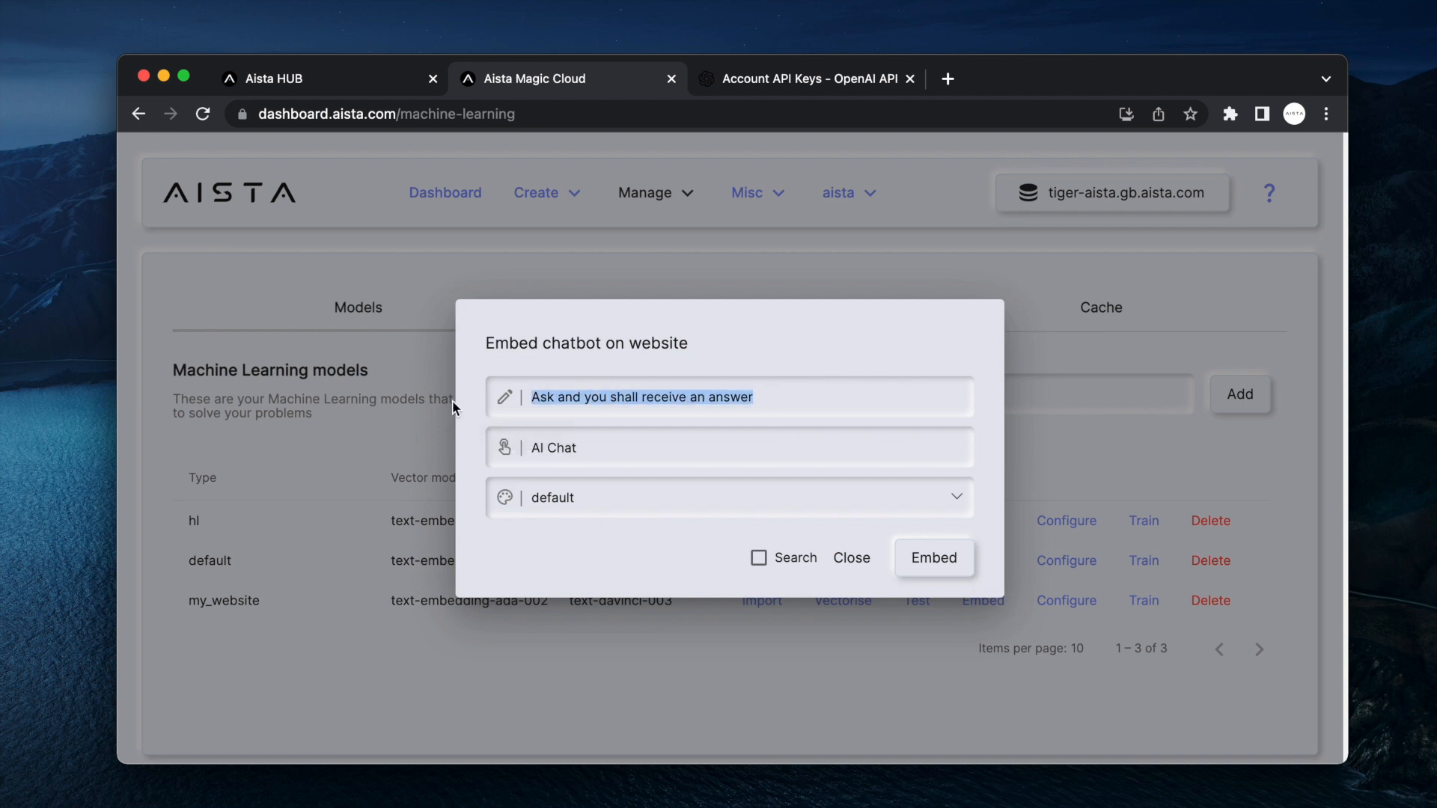
text(Ask about Aista)
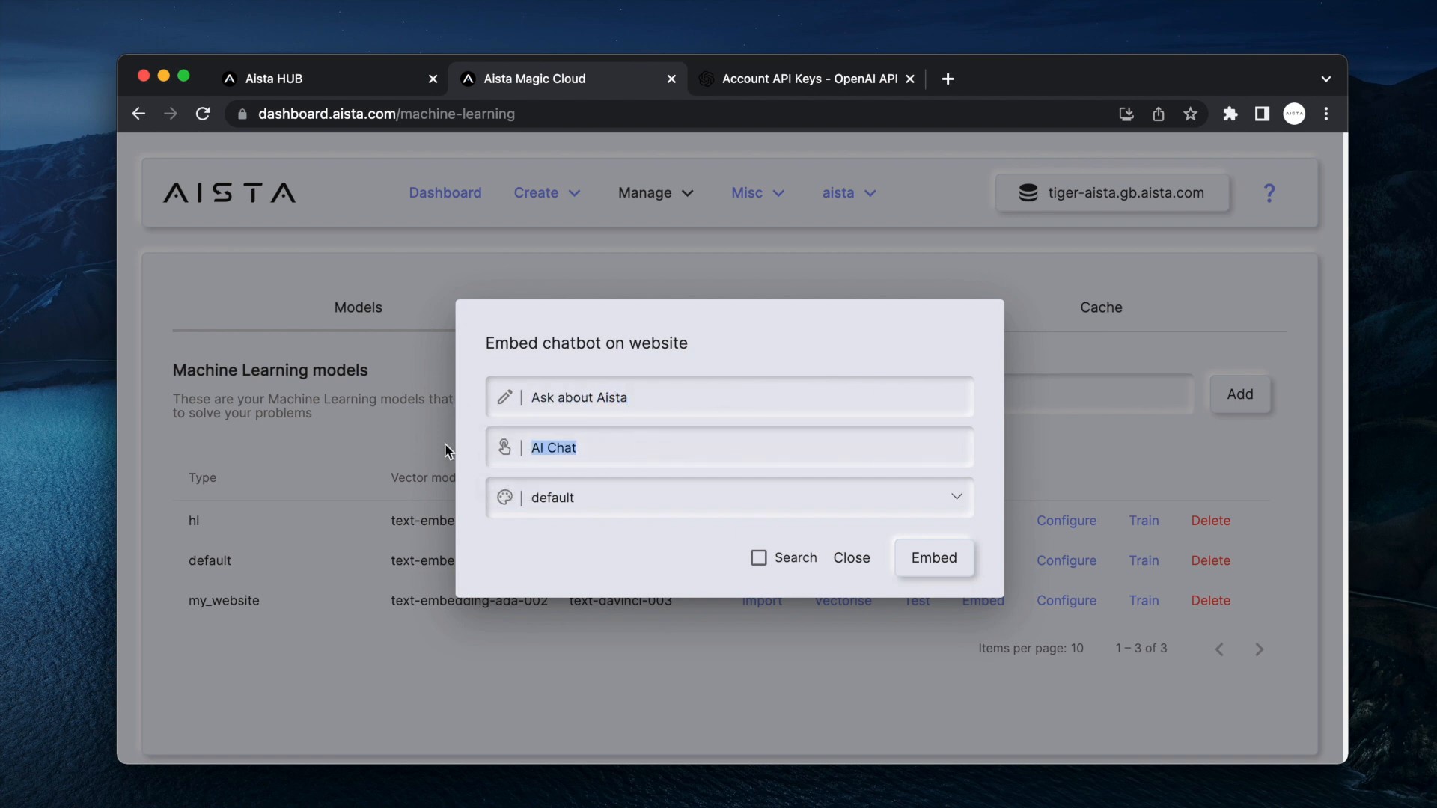
text(ChatGPT)
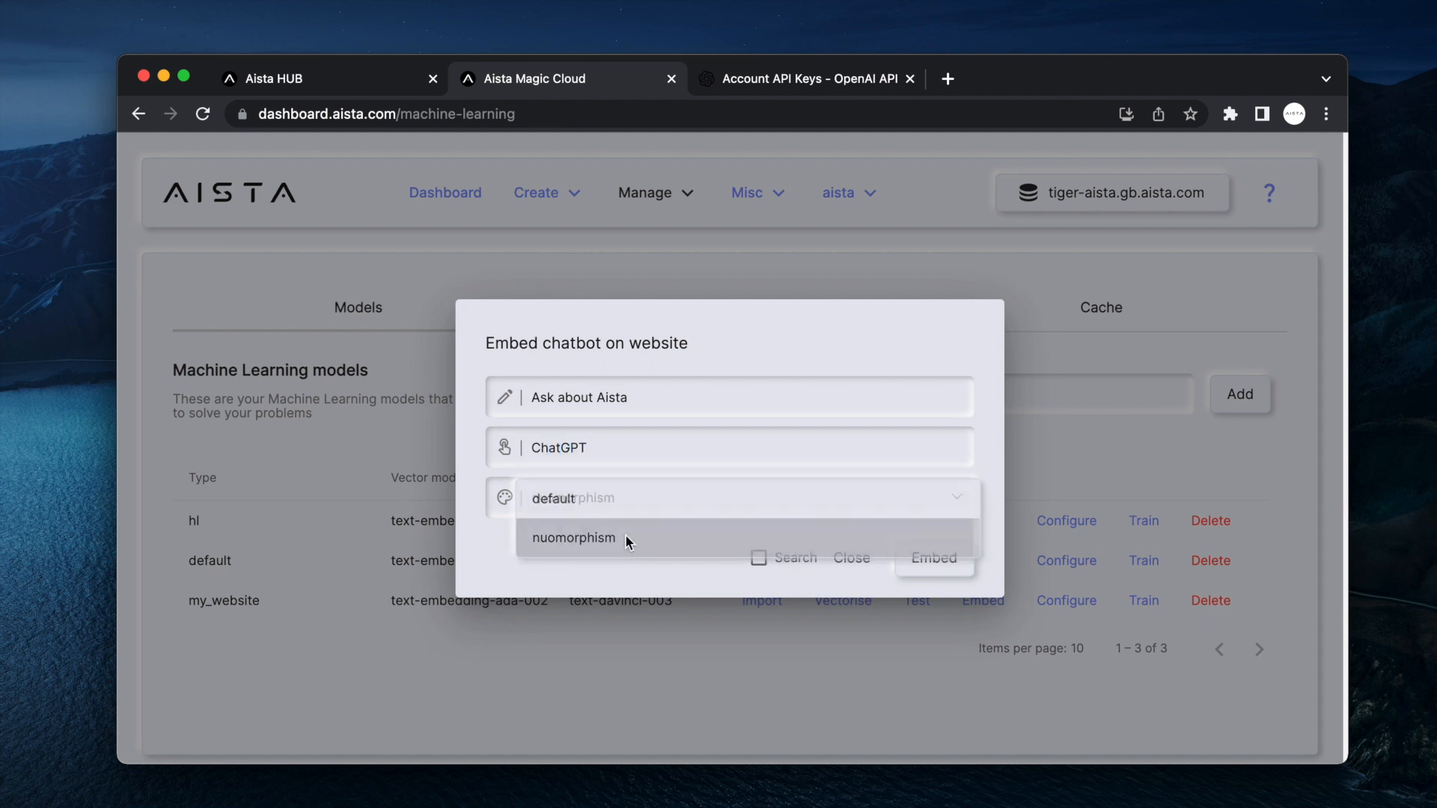
click(573, 538)
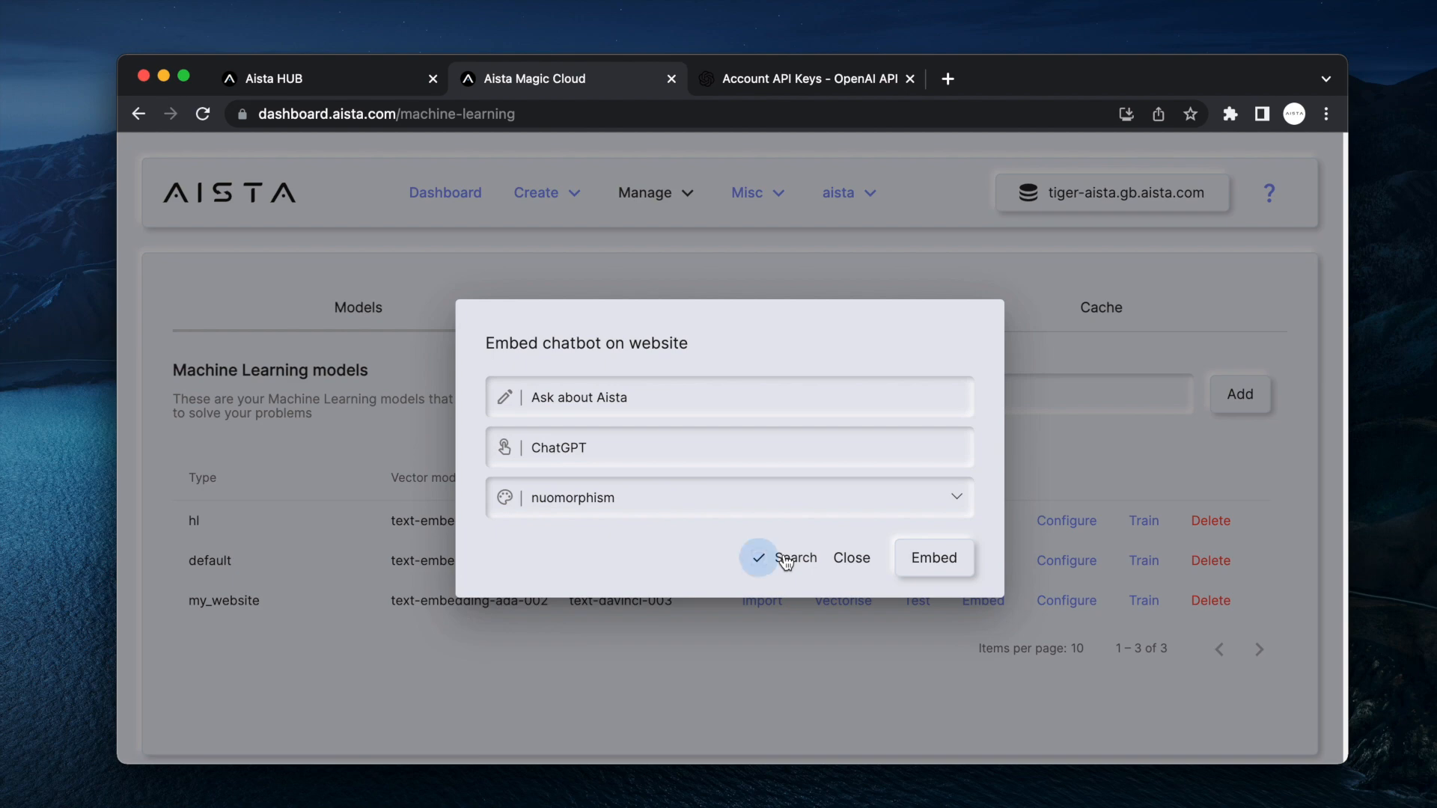
click(932, 557)
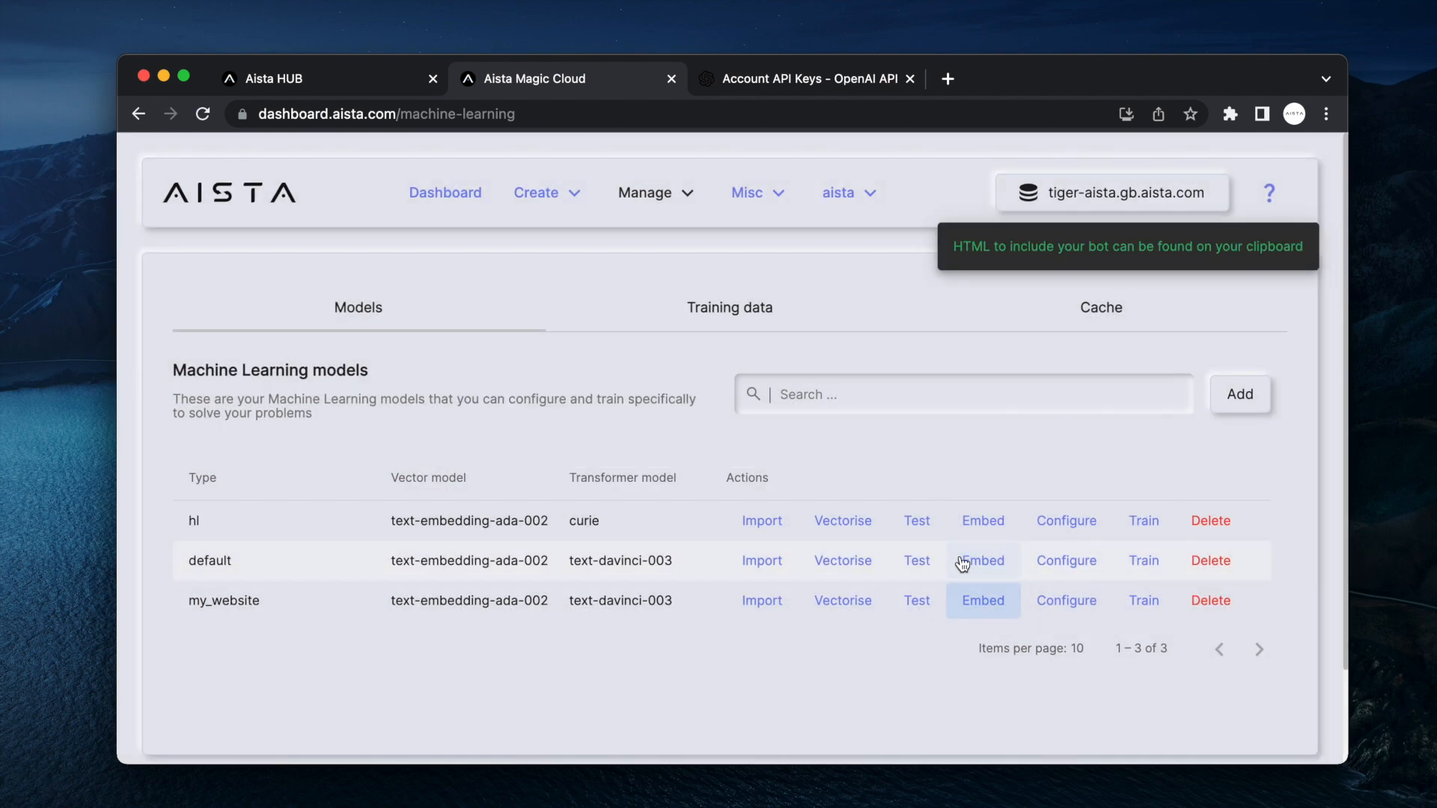